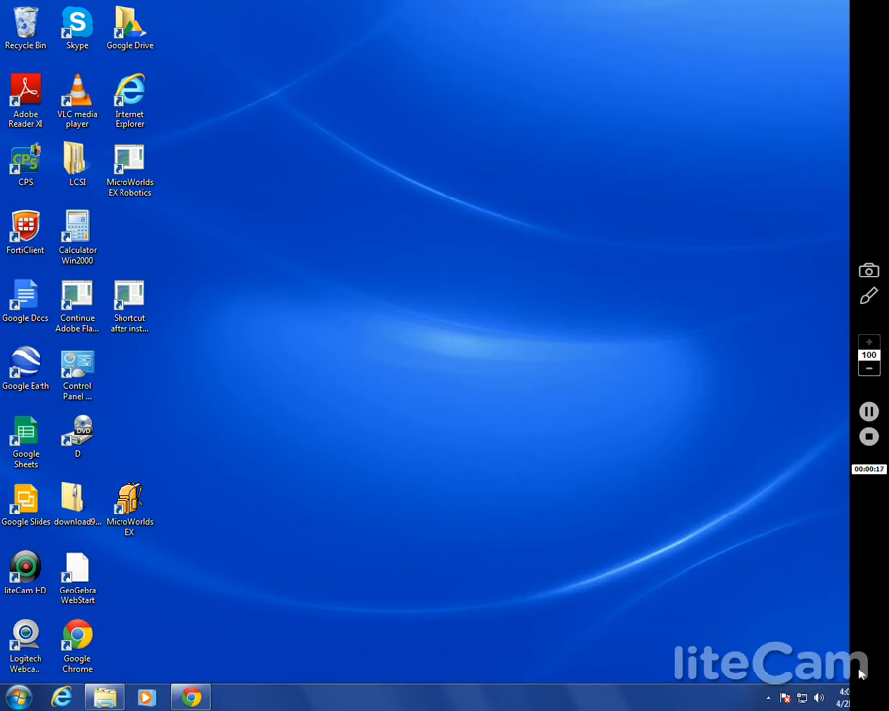
pyautogui.moveTo(437, 580)
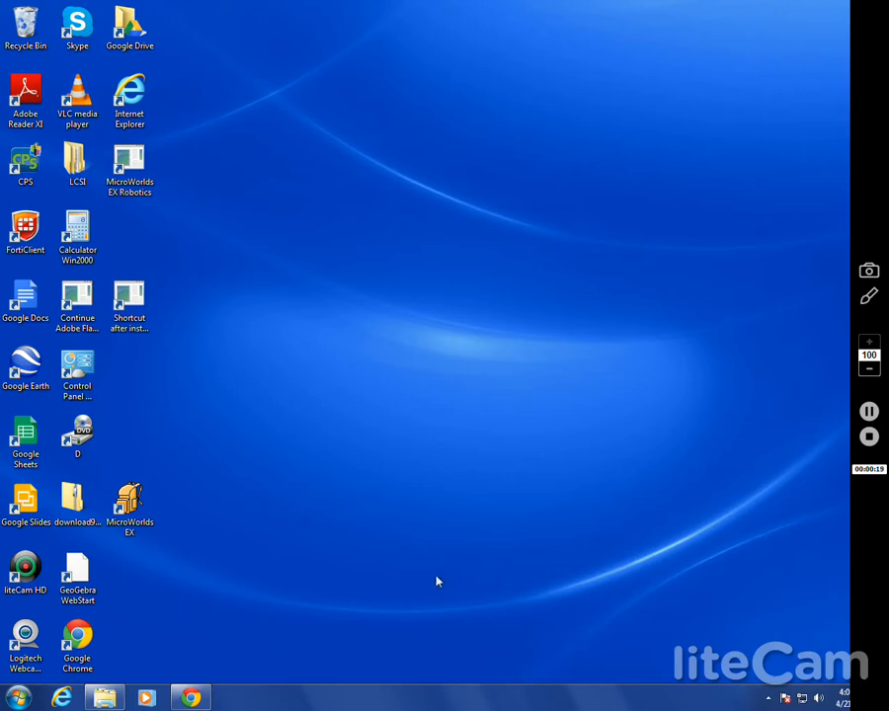
# Step: Launch MicroWorlds EX from its desktop icon to reach the welcome screen
pyautogui.click(129, 509)
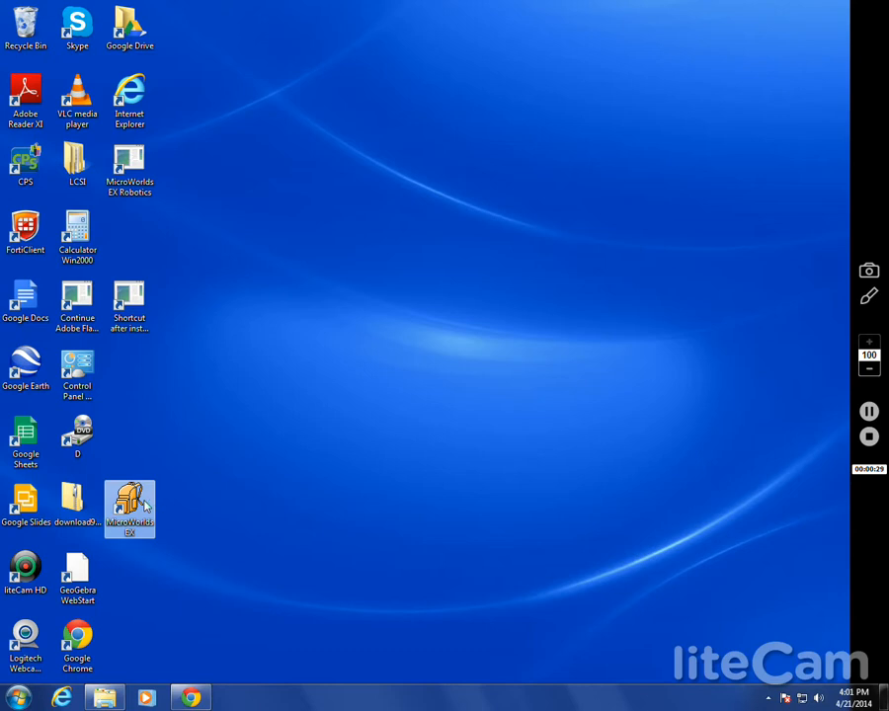
pyautogui.doubleClick(130, 504)
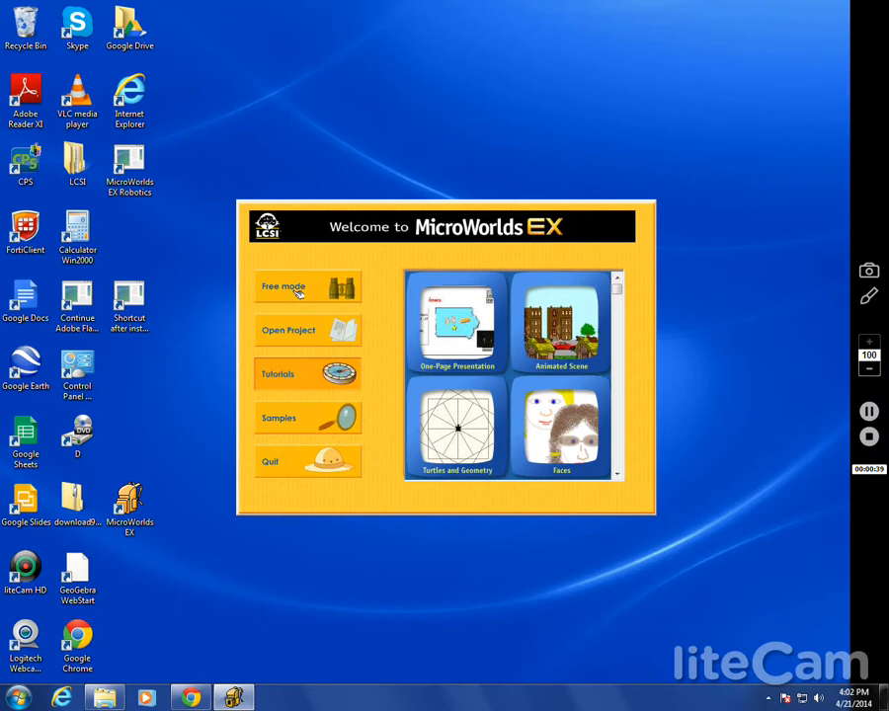
pyautogui.moveTo(301, 336)
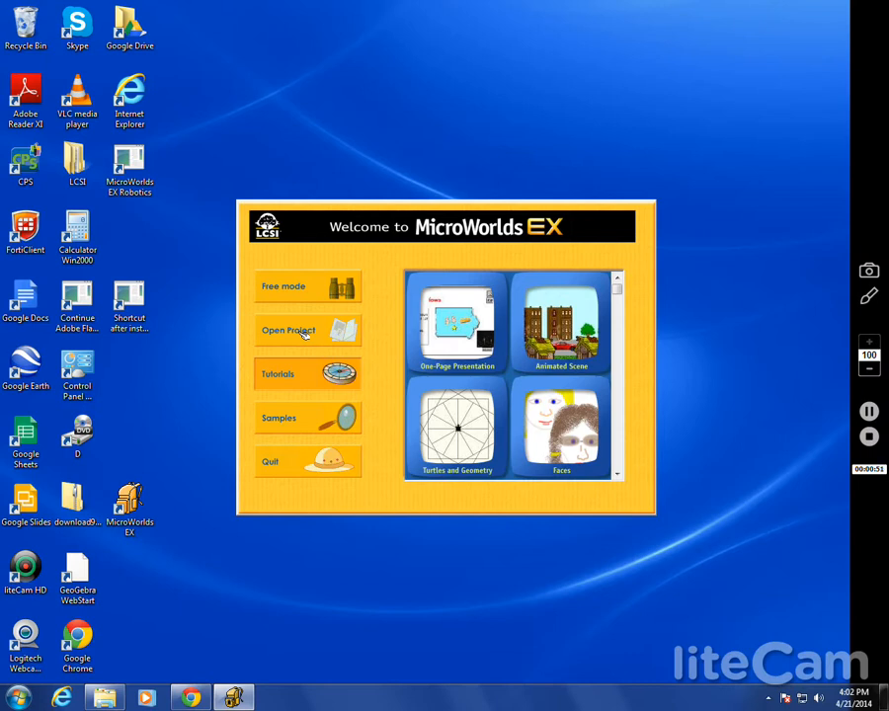
pyautogui.moveTo(308, 376)
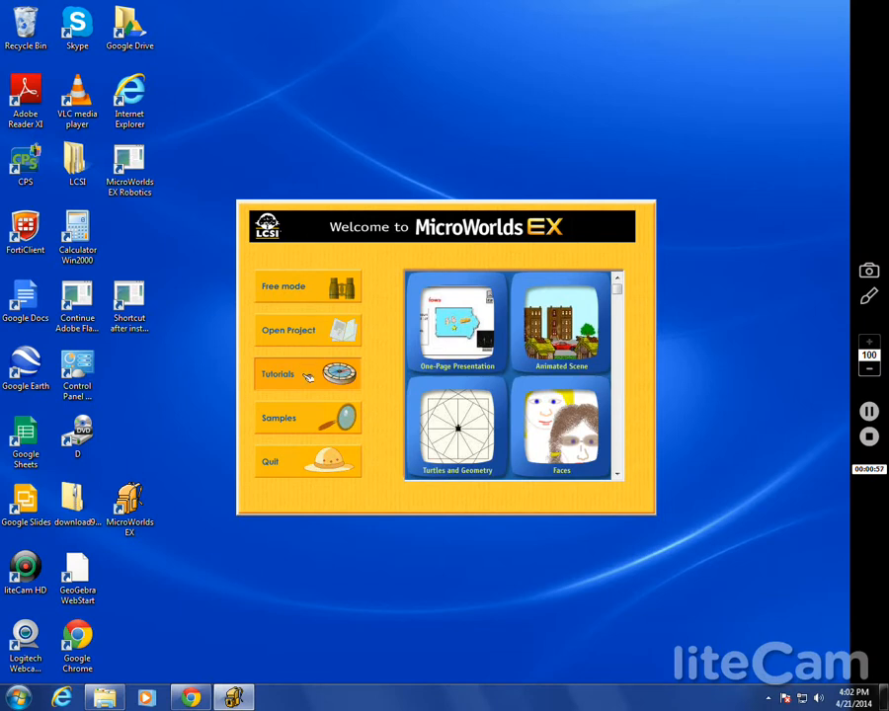
pyautogui.moveTo(529, 289)
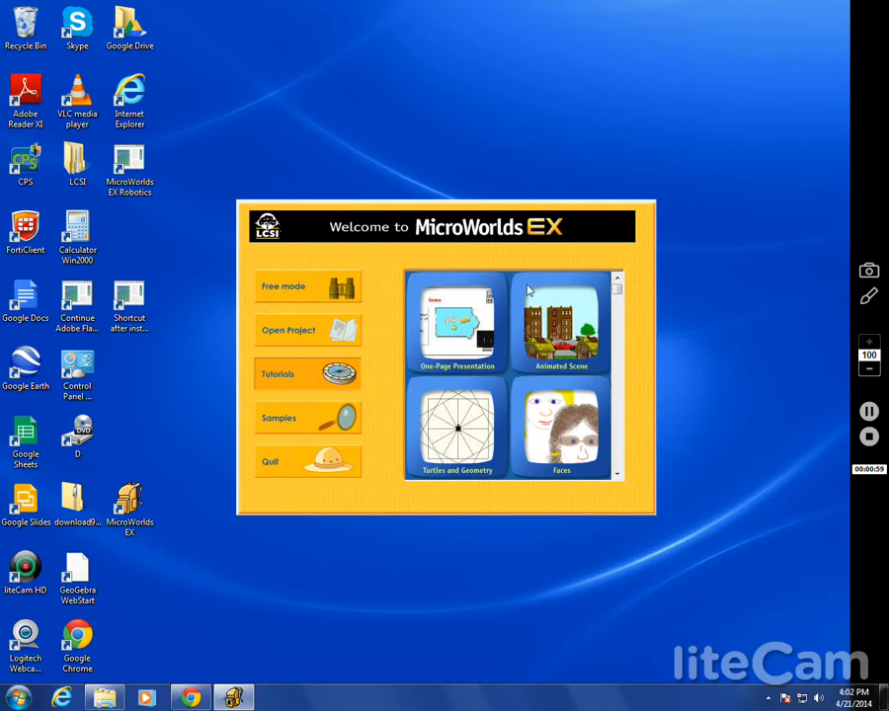
pyautogui.moveTo(467, 343)
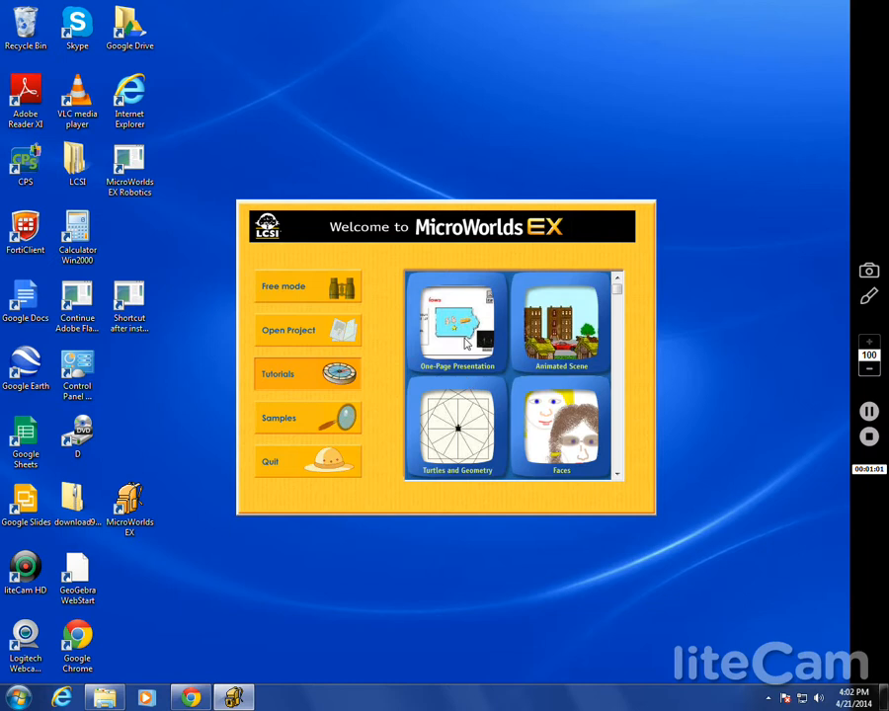
# Step: Open the One-Page Presentation tutorial from the welcome gallery
pyautogui.click(292, 373)
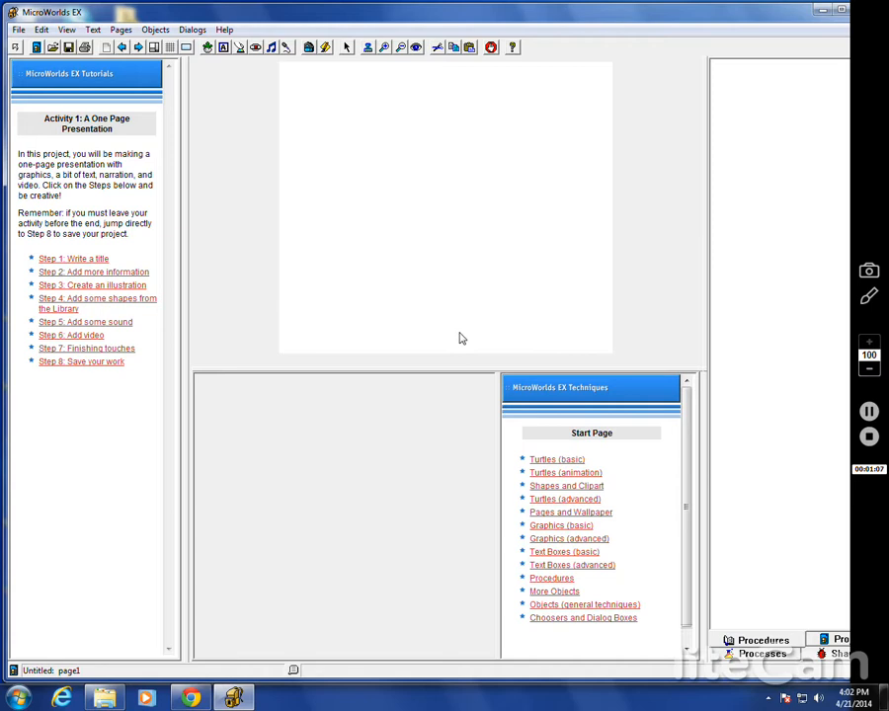
pyautogui.moveTo(126, 114)
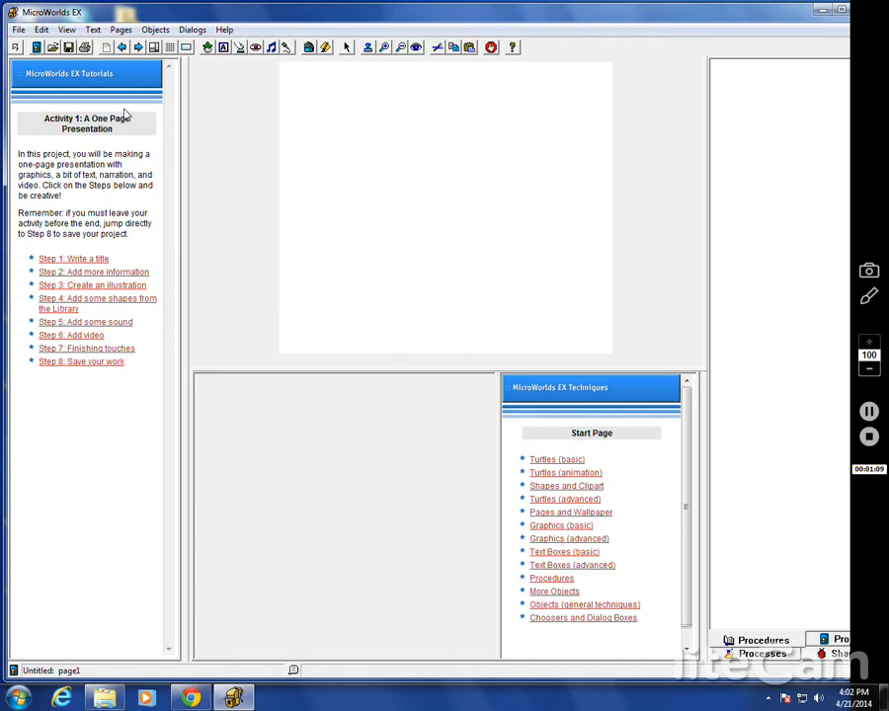
pyautogui.moveTo(121, 226)
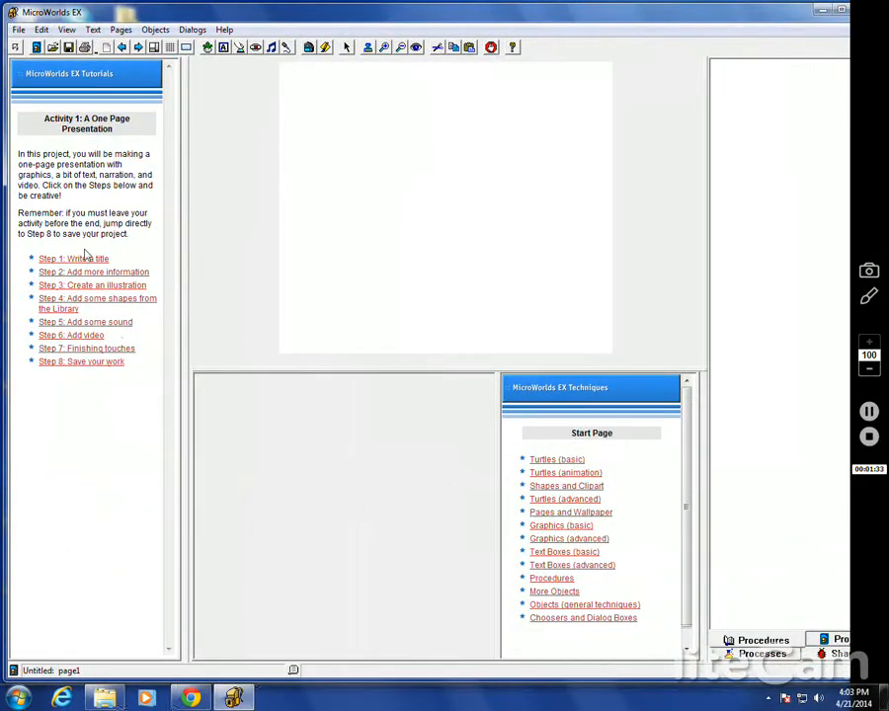
pyautogui.click(73, 259)
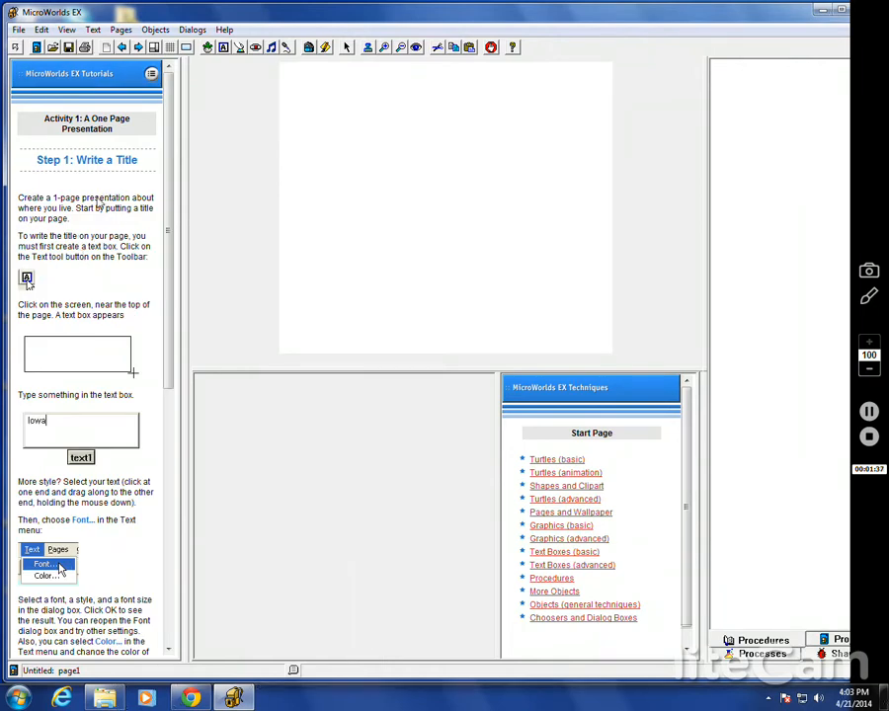
pyautogui.moveTo(170, 225)
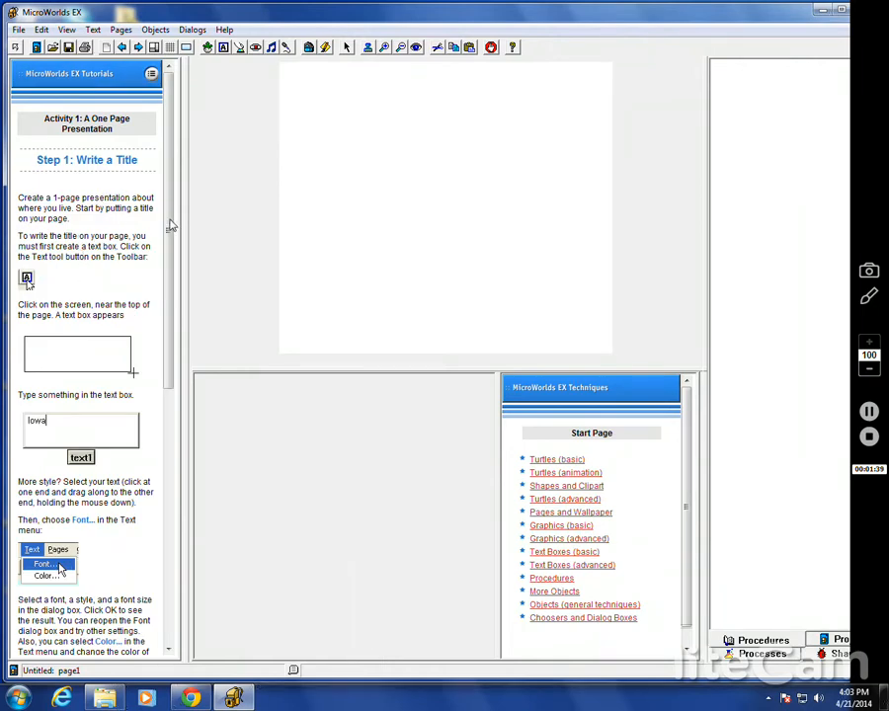
pyautogui.scroll(-3)
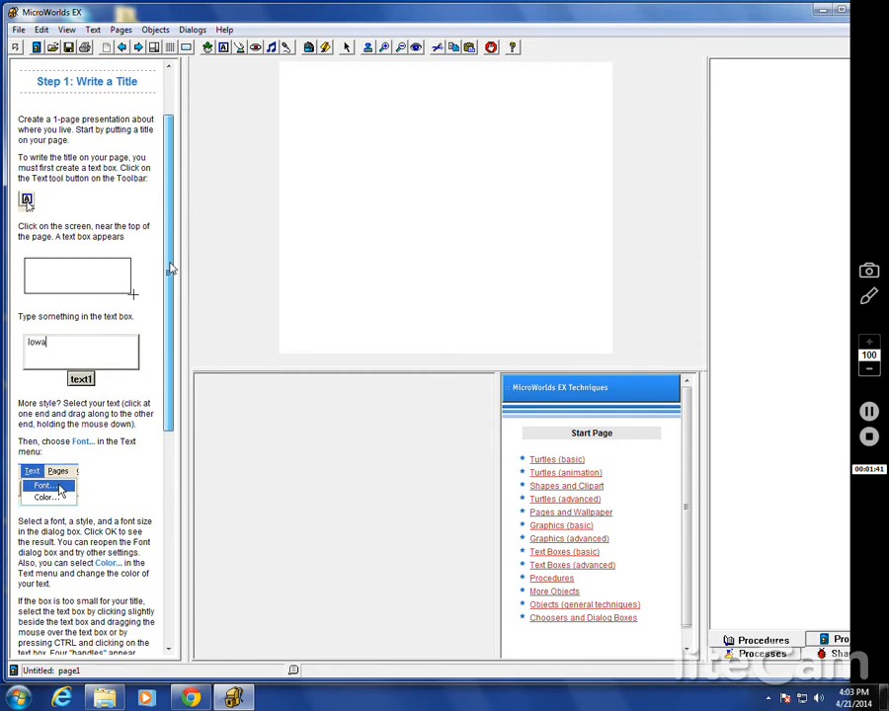
pyautogui.scroll(-3)
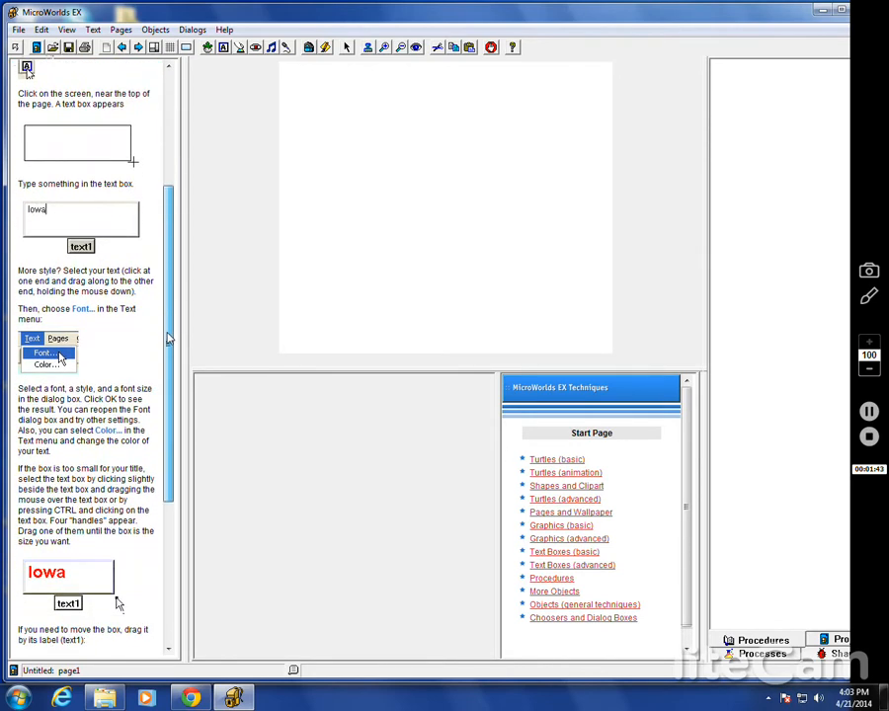
pyautogui.scroll(-3)
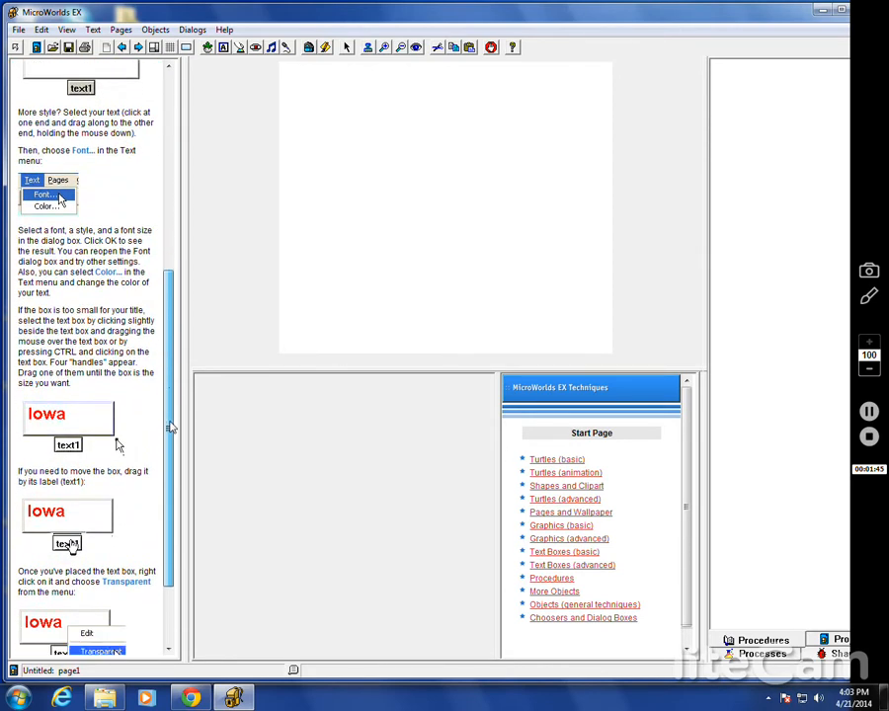
pyautogui.scroll(-3)
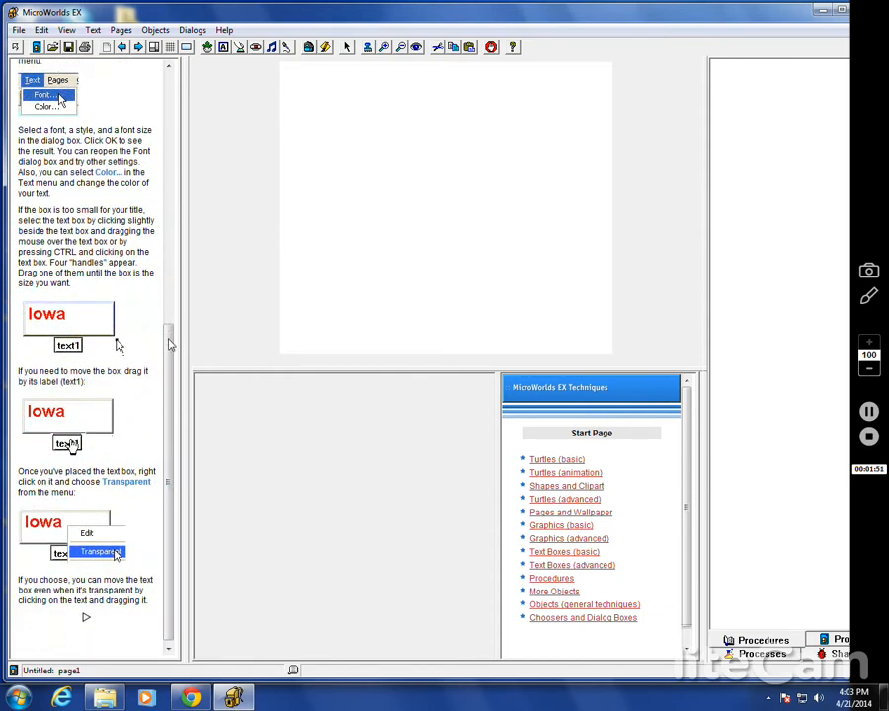
pyautogui.scroll(3)
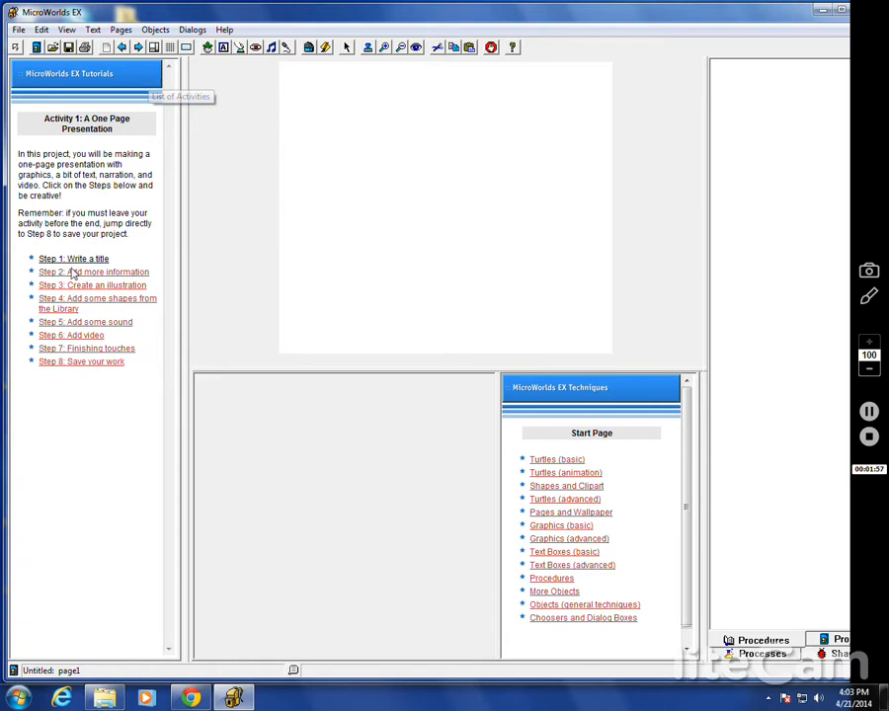
# Step: Show the 'Step 5: Add some sound' instructions in the tutorial pane
pyautogui.click(85, 322)
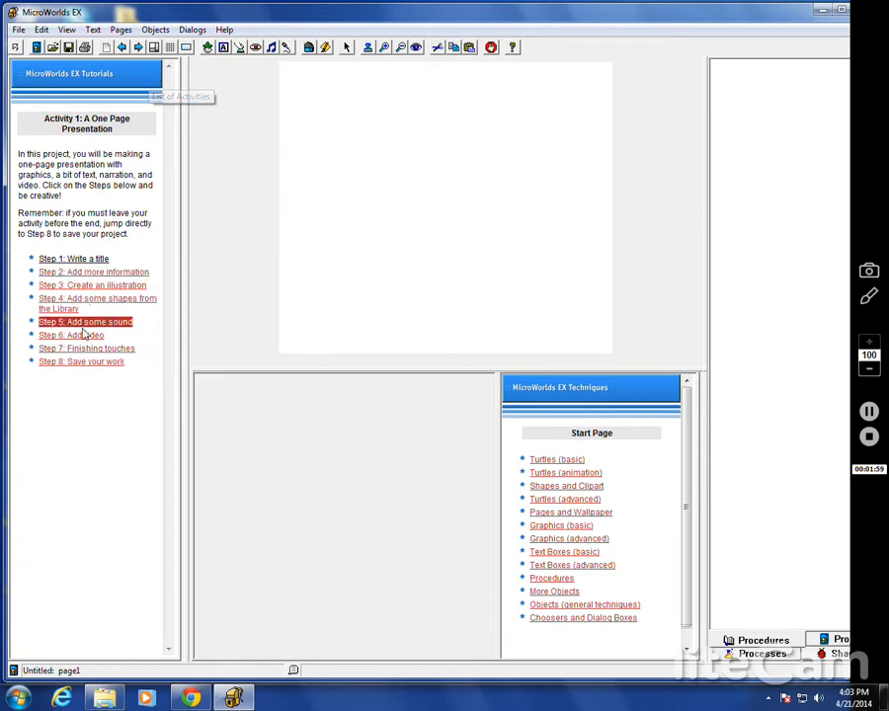
pyautogui.click(94, 271)
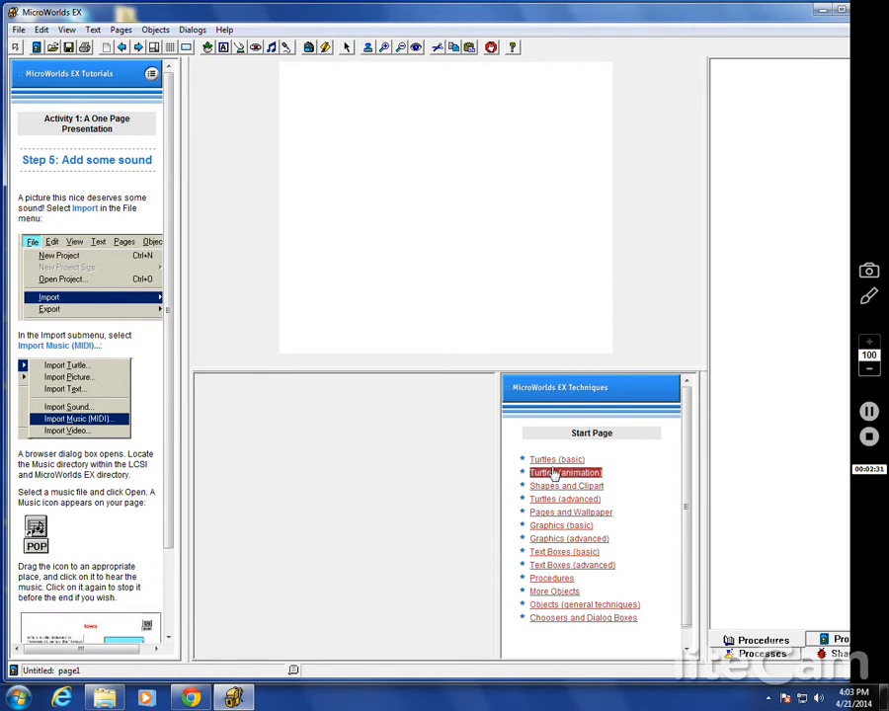
# Step: Read the Turtles (basic) article on creating, placing and turning turtles
pyautogui.click(556, 459)
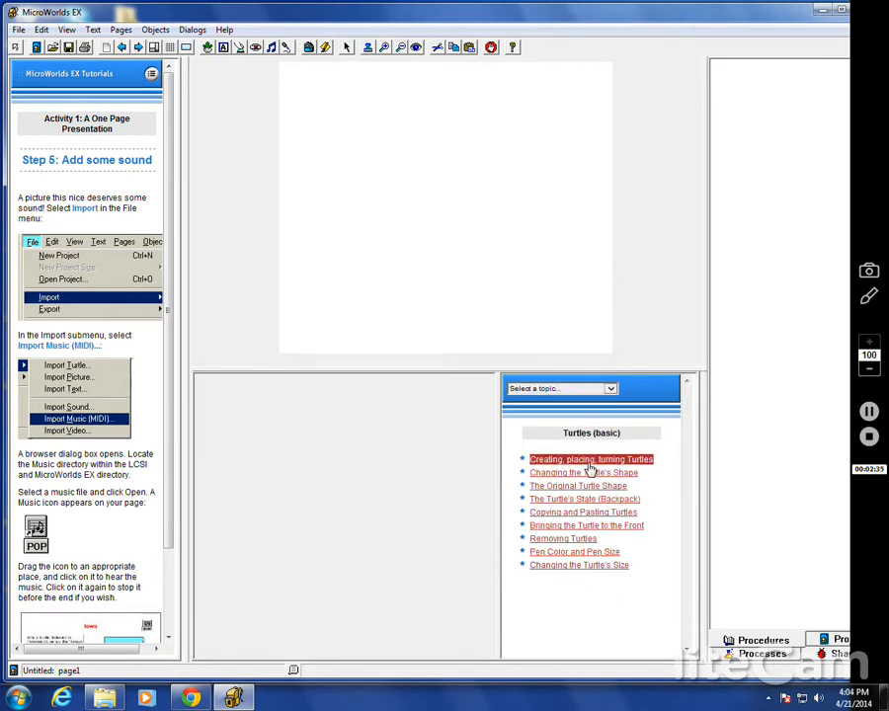
pyautogui.click(591, 459)
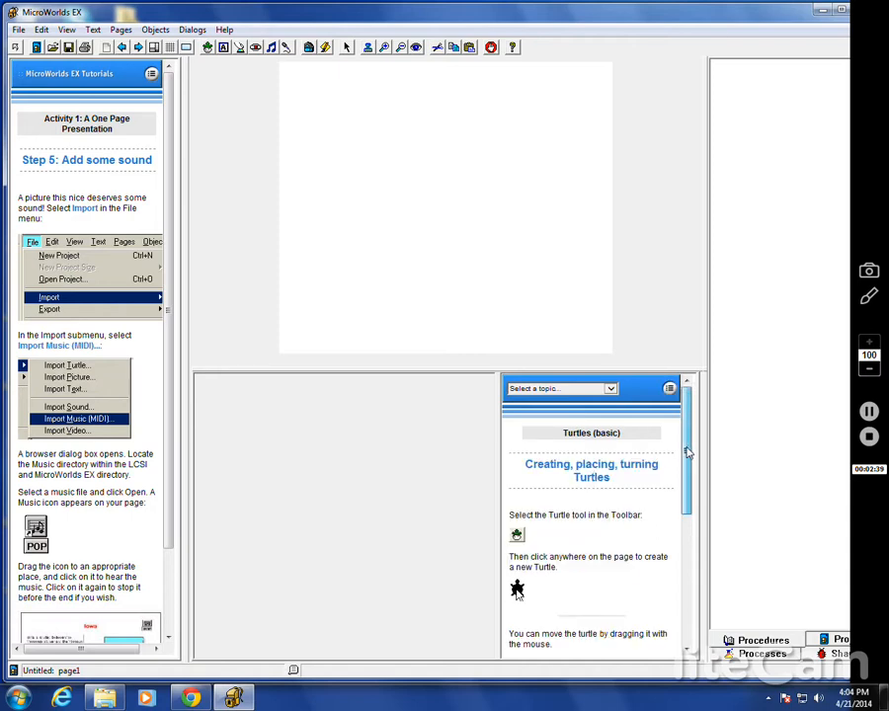
pyautogui.scroll(-3)
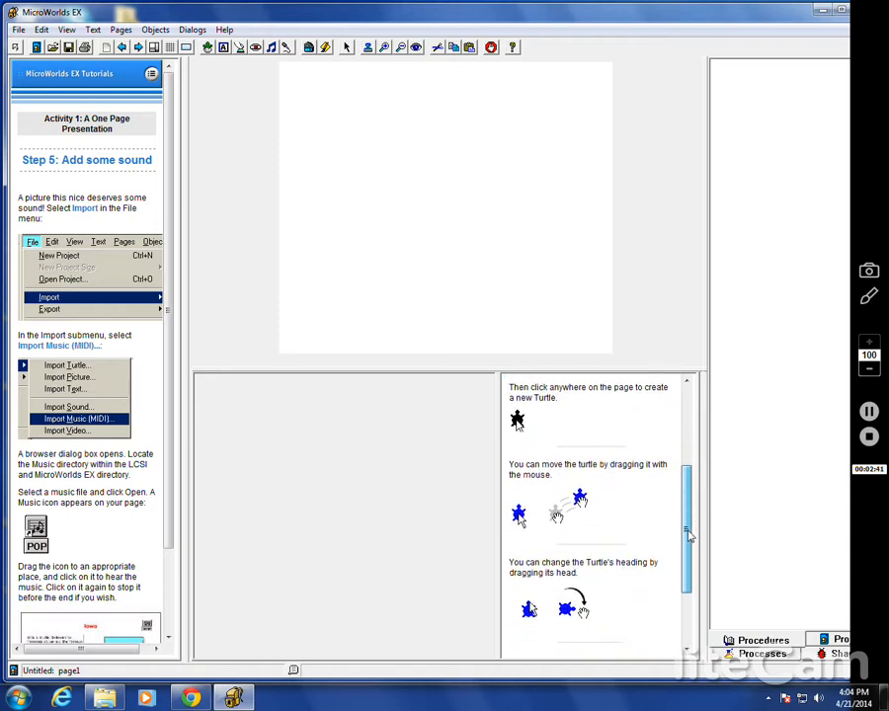
pyautogui.scroll(-3)
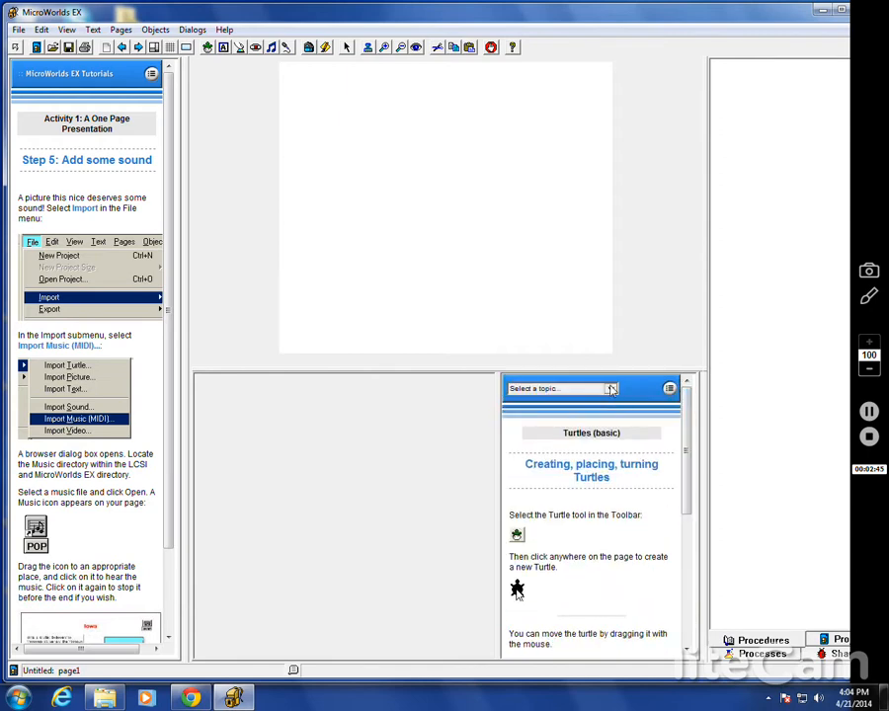
# Step: Switch the techniques topic to Procedures and open The Project Procedures Tab article
pyautogui.click(609, 387)
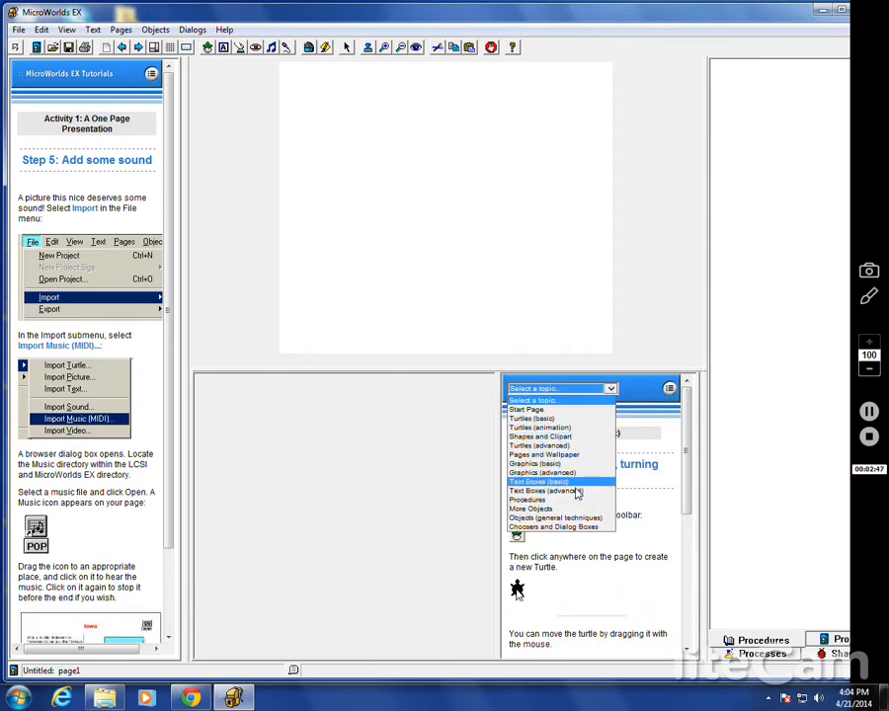
pyautogui.click(526, 500)
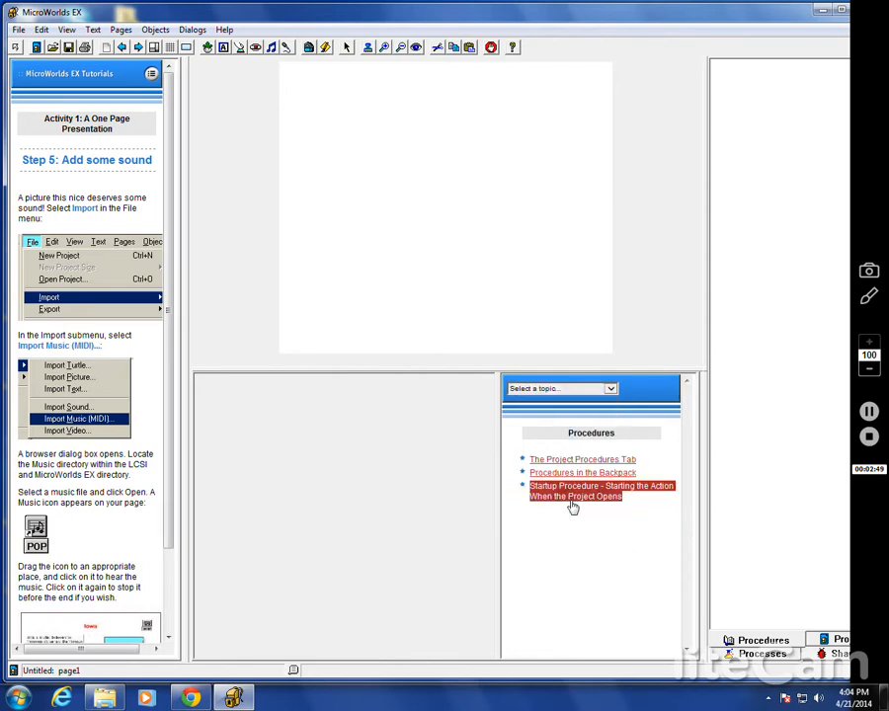
pyautogui.click(581, 459)
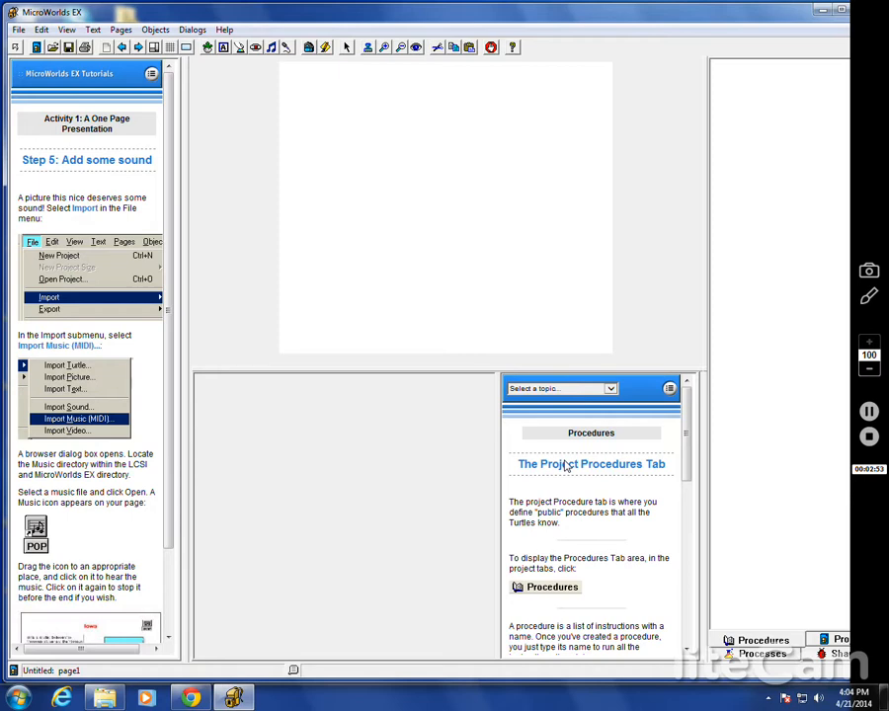
pyautogui.click(669, 388)
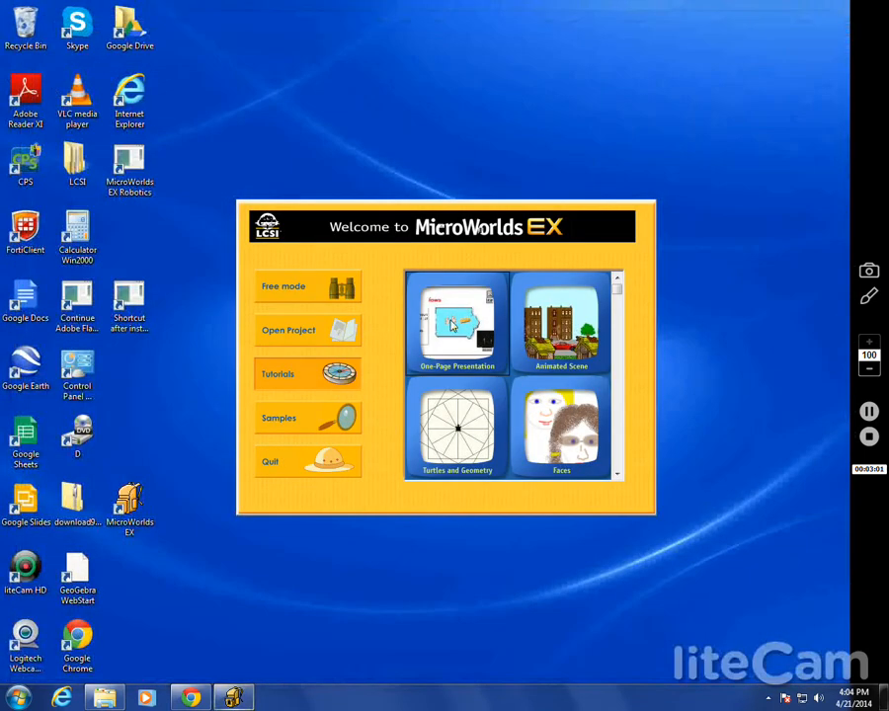
pyautogui.moveTo(412, 362)
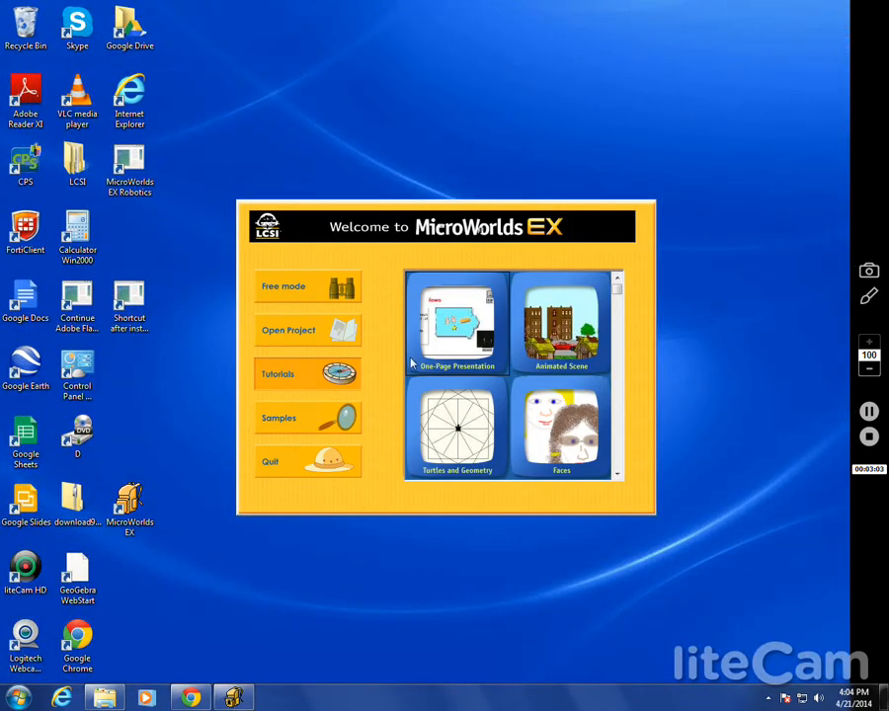
pyautogui.moveTo(590, 477)
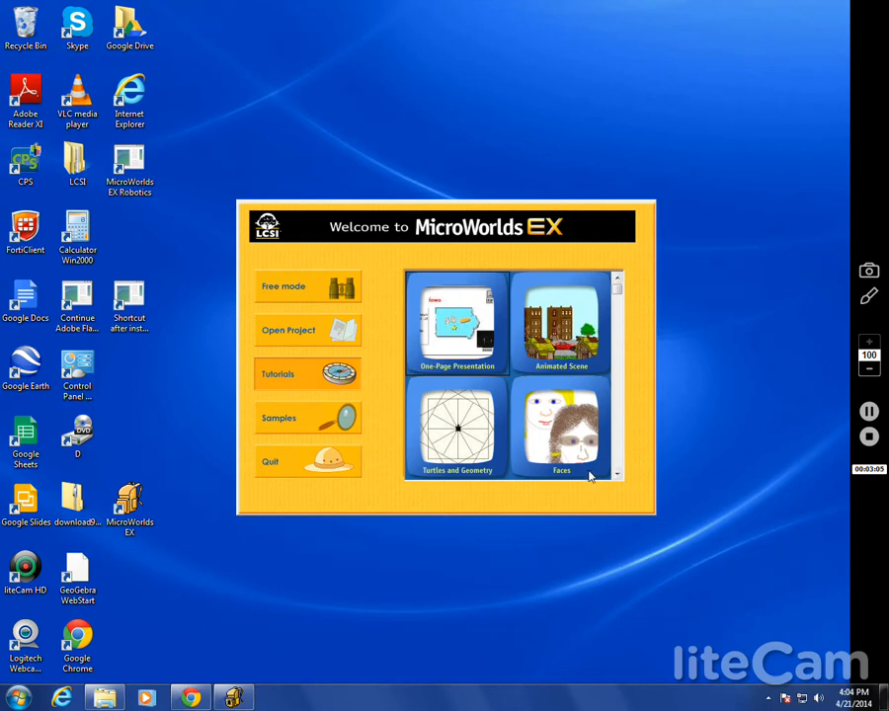
pyautogui.moveTo(671, 485)
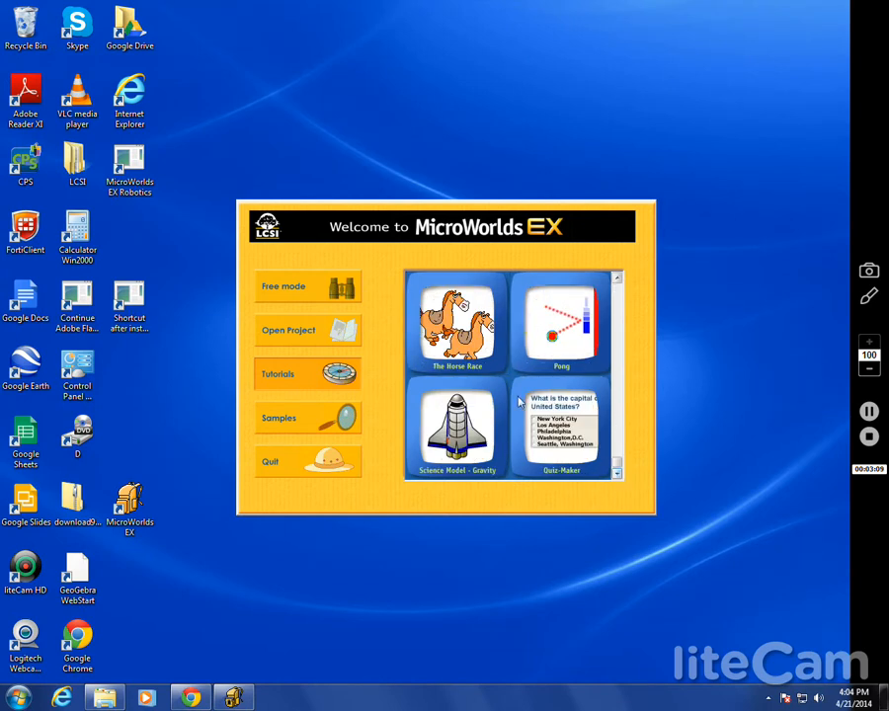
# Step: Start a game tutorial and scroll through The Project Procedures Tab help article
pyautogui.click(277, 373)
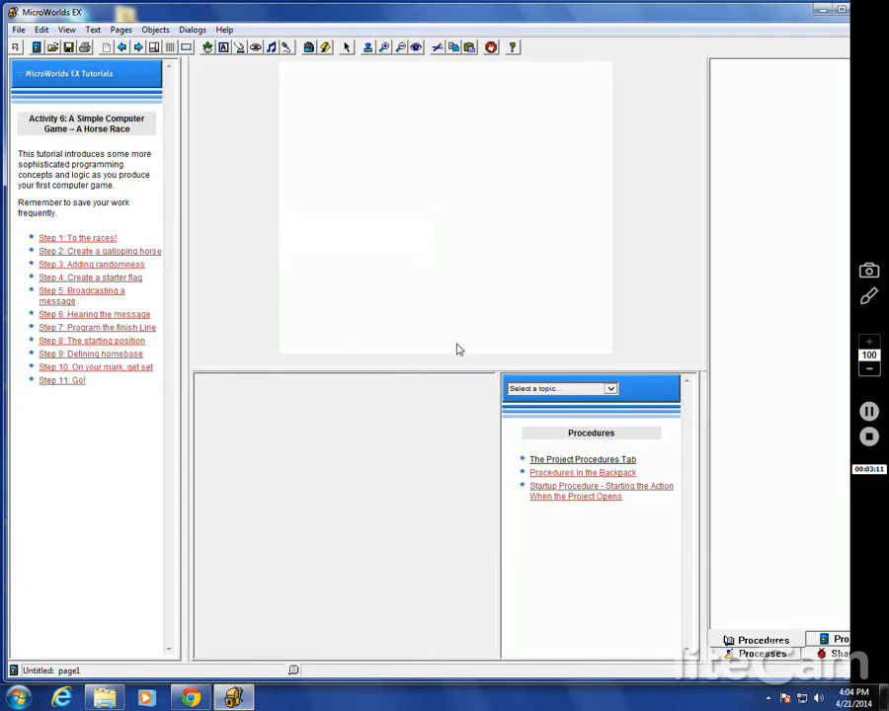
pyautogui.moveTo(569, 433)
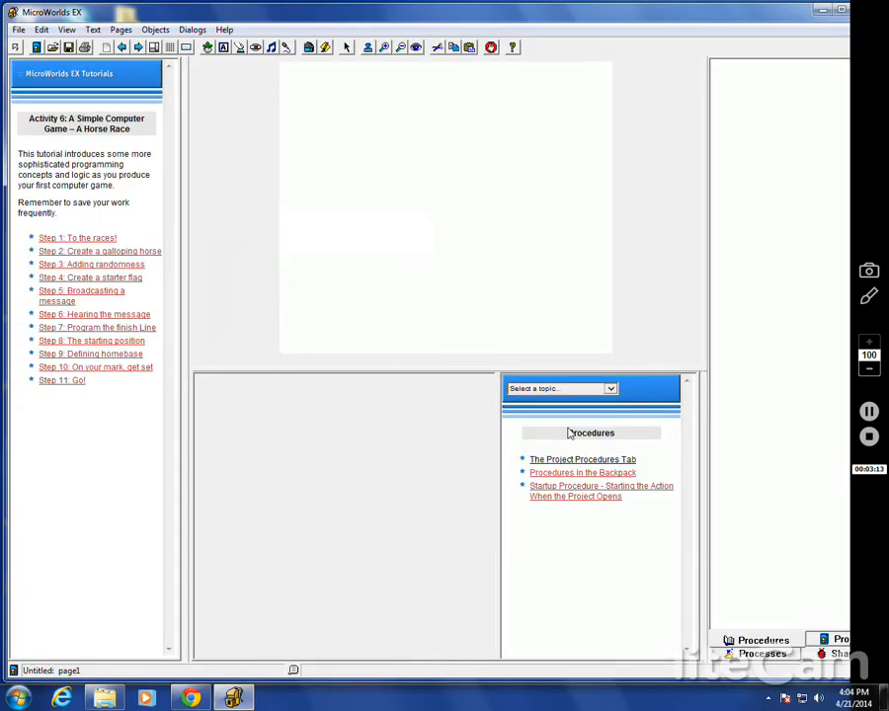
pyautogui.click(581, 458)
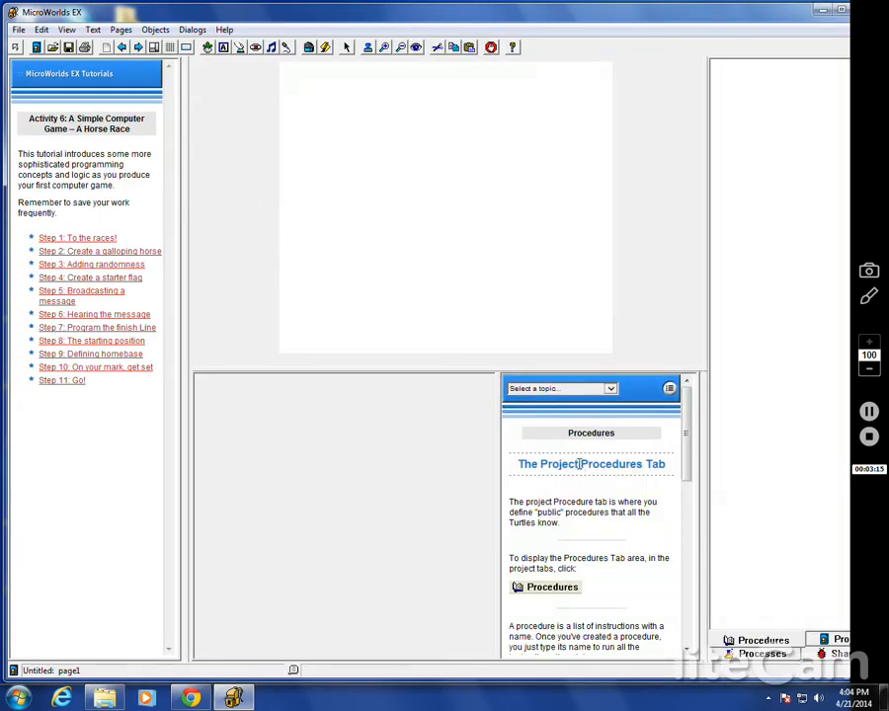
pyautogui.scroll(-3)
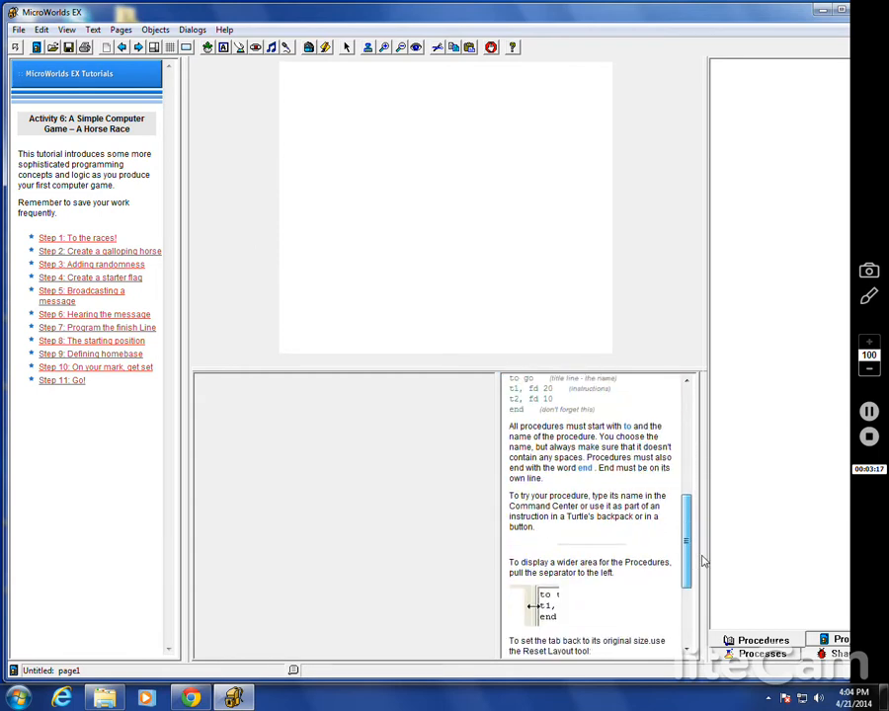
pyautogui.scroll(3)
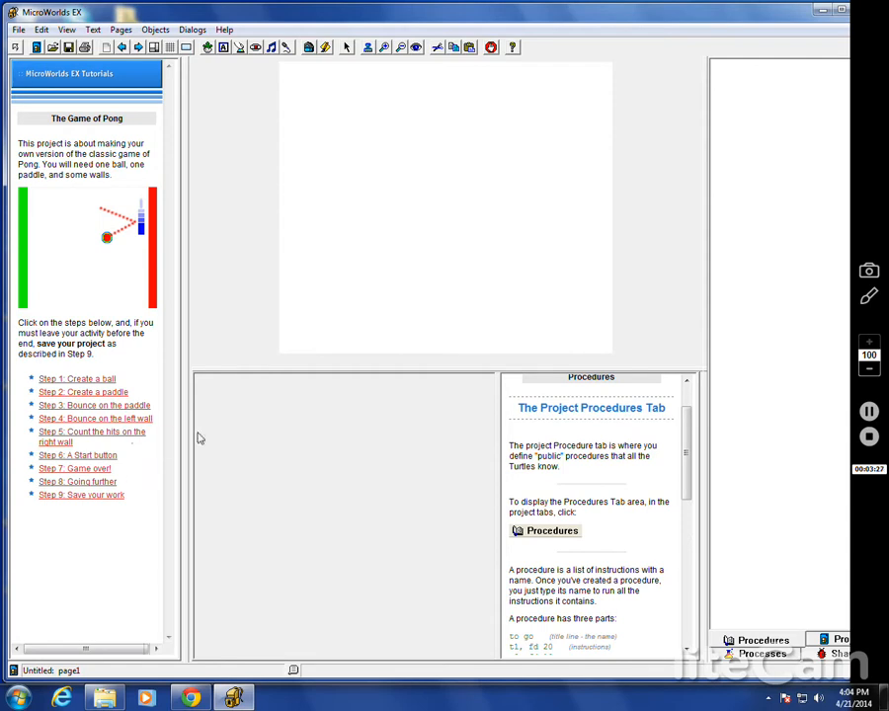
pyautogui.moveTo(688, 463)
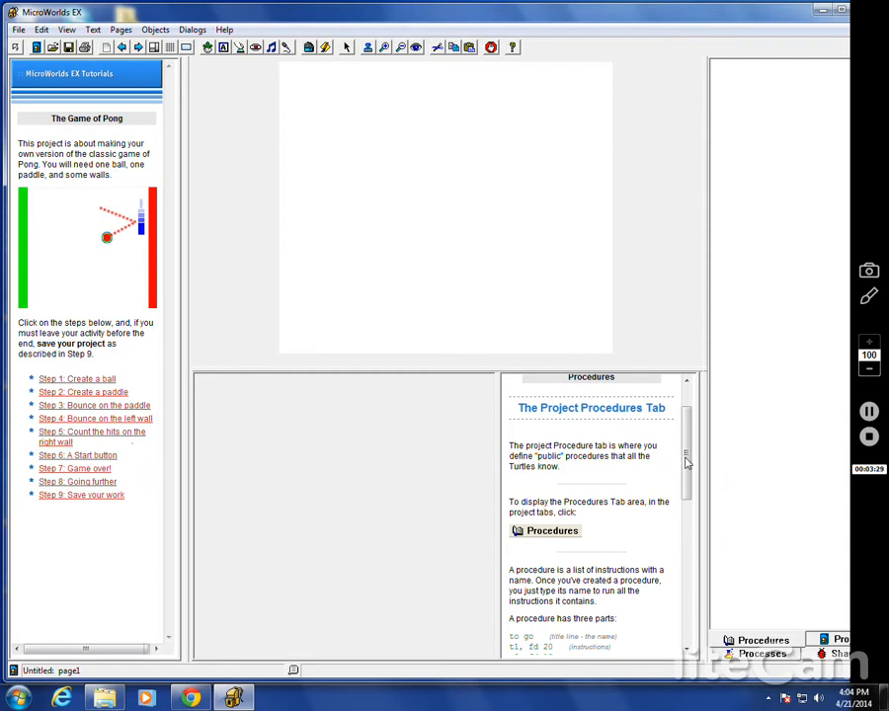
# Step: Scroll down the help pane beside The Game of Pong tutorial
pyautogui.scroll(-3)
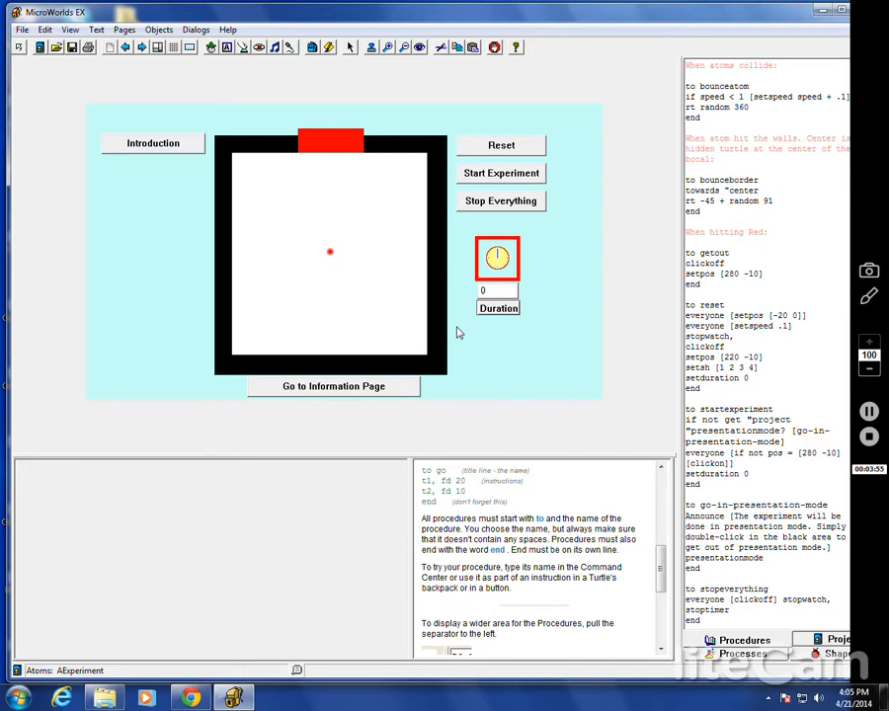
pyautogui.moveTo(771, 46)
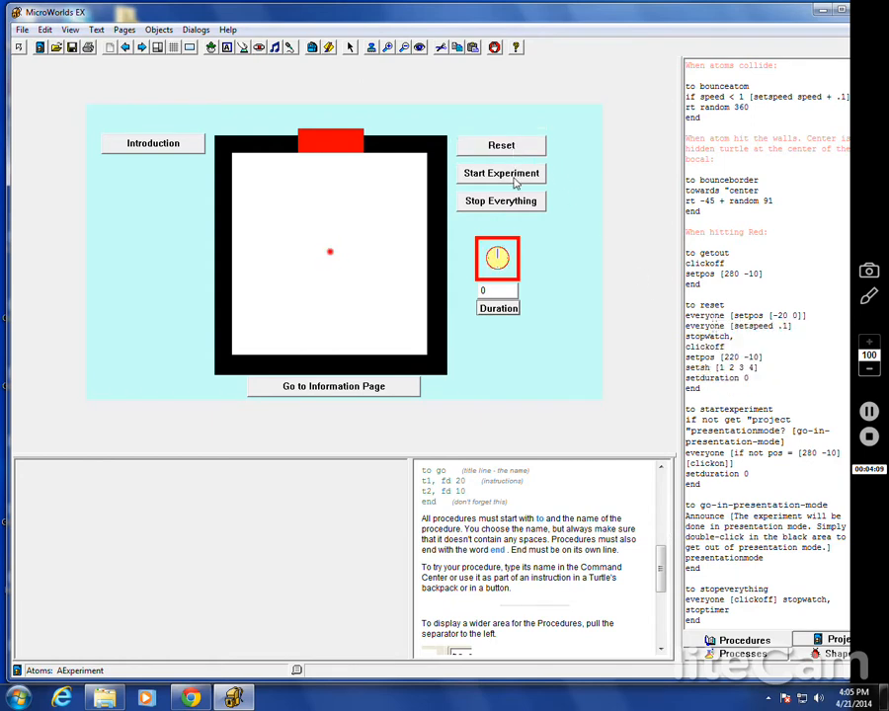
# Step: Start the Atoms experiment and accept the presentation-mode notice to run it
pyautogui.click(502, 173)
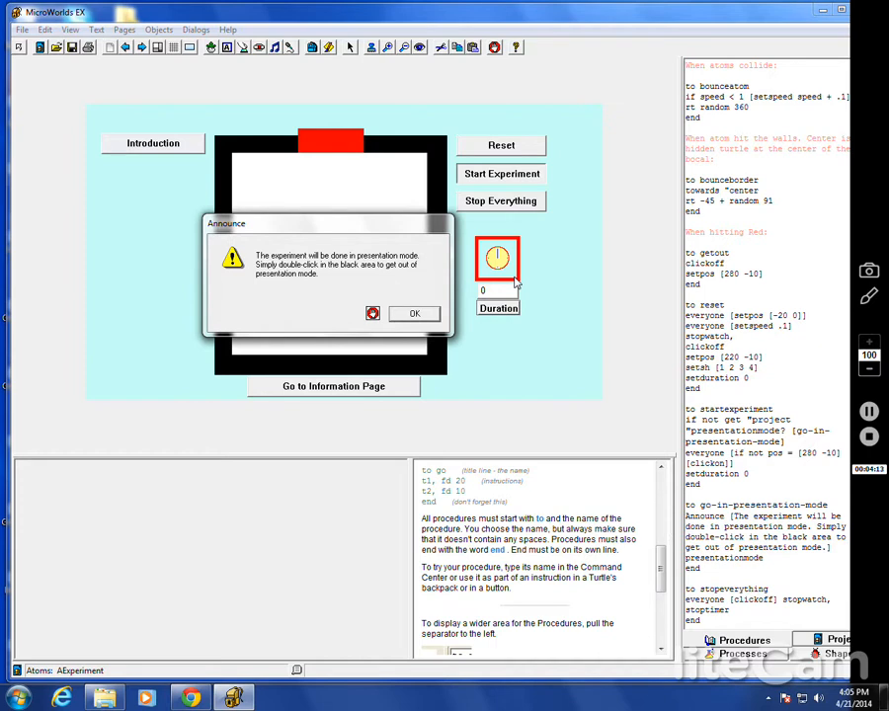
pyautogui.moveTo(463, 326)
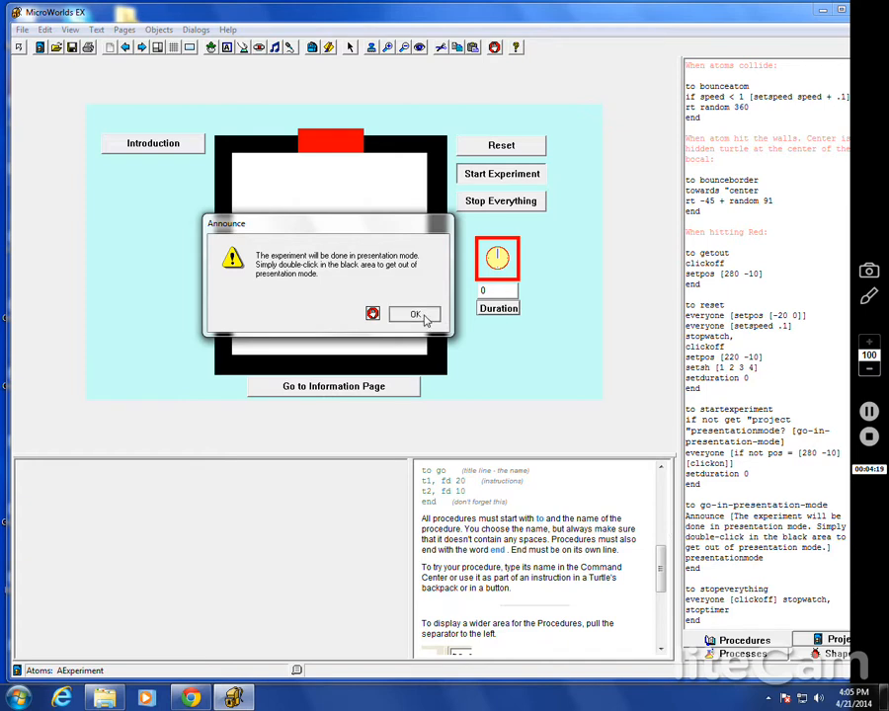
pyautogui.click(414, 314)
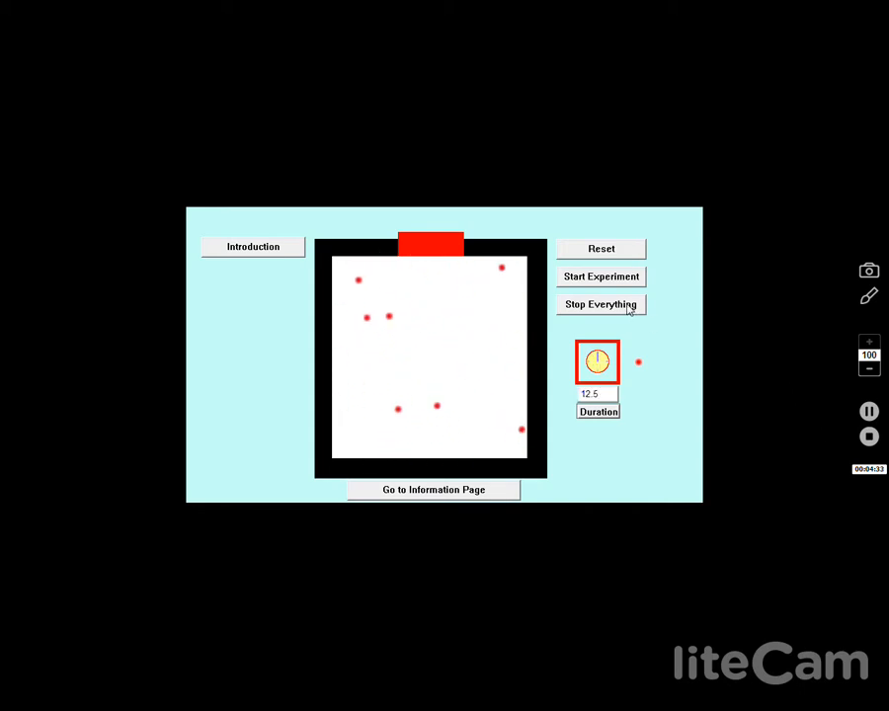
pyautogui.moveTo(591, 183)
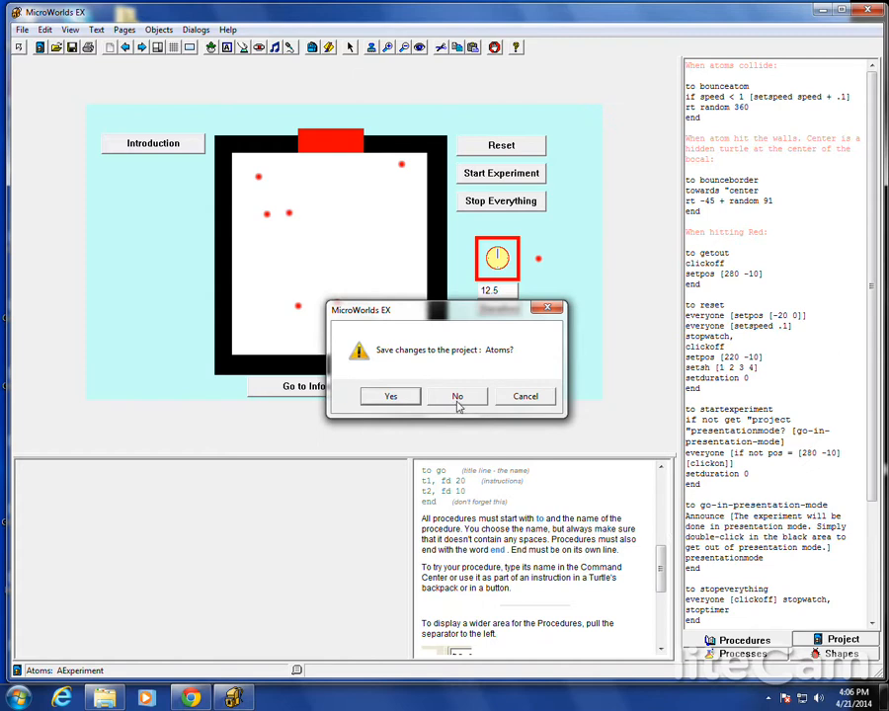
# Step: Discard Atoms, drop five balls through the DropBalls pegs, then close it unsaved
pyautogui.click(456, 396)
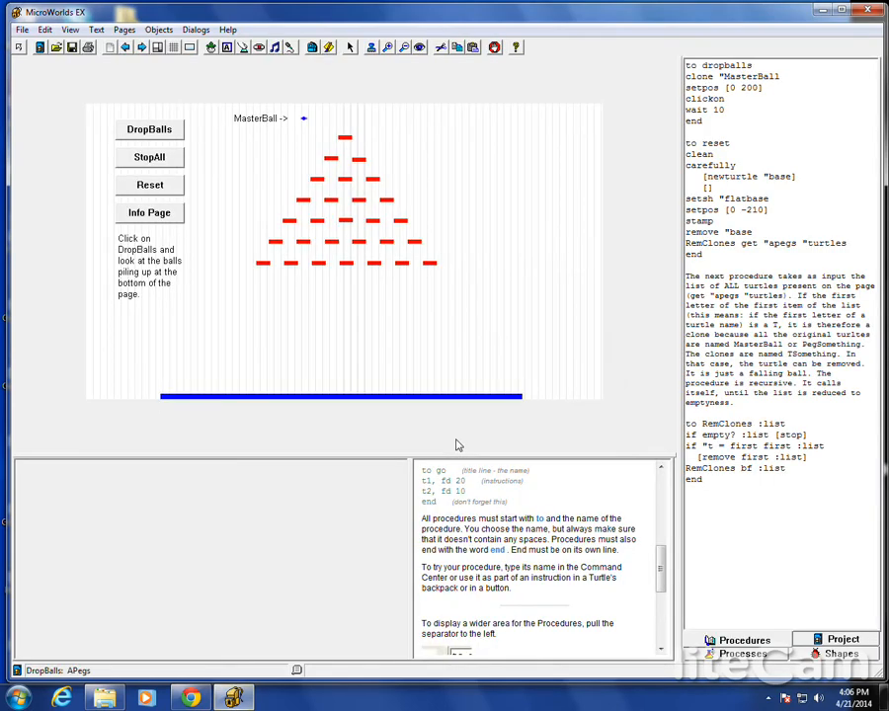
pyautogui.moveTo(428, 414)
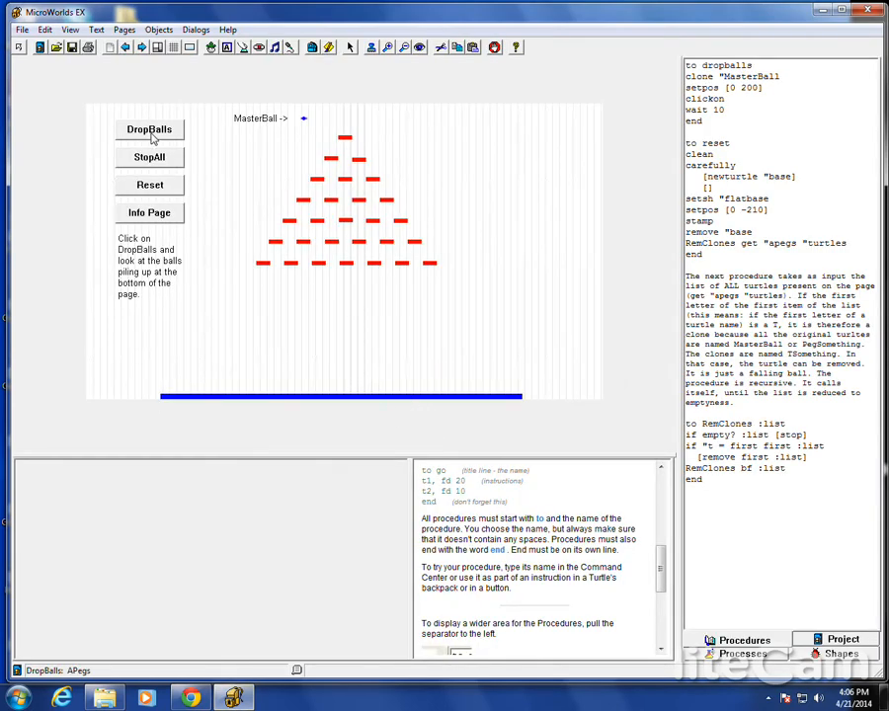
pyautogui.click(149, 130)
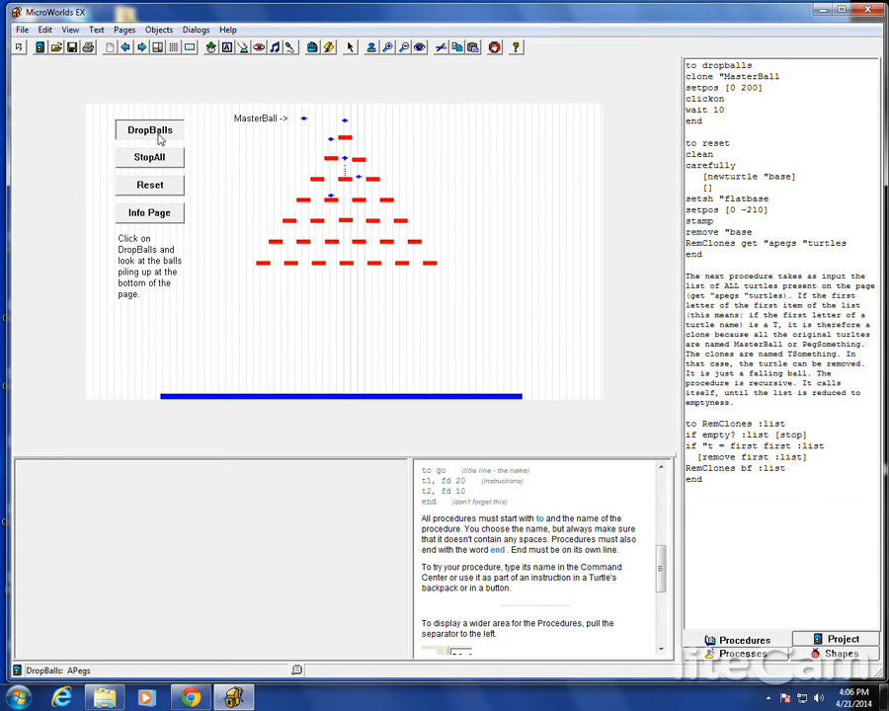
pyautogui.click(149, 130)
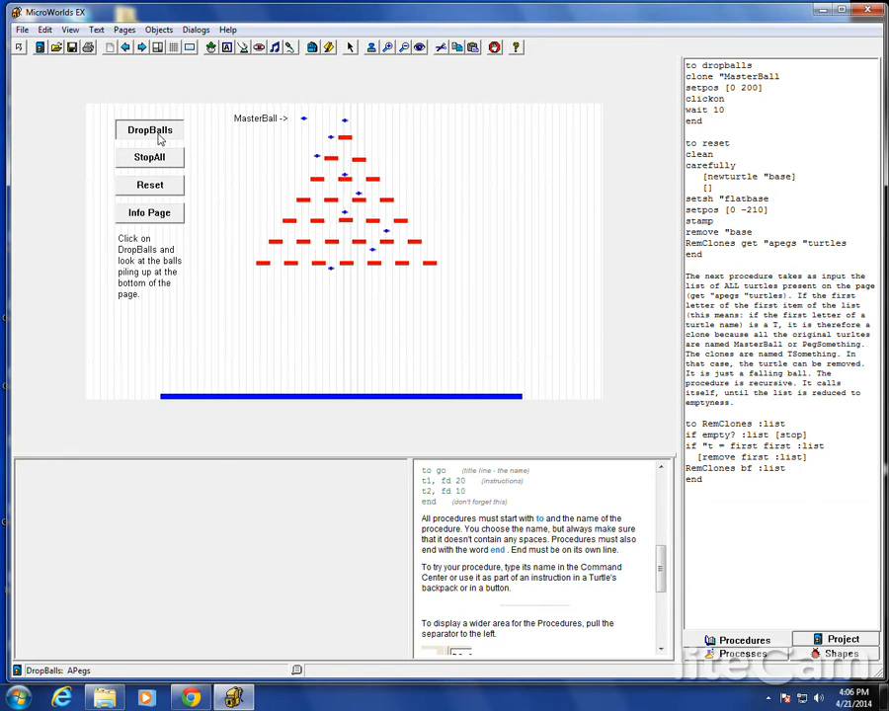
pyautogui.click(149, 130)
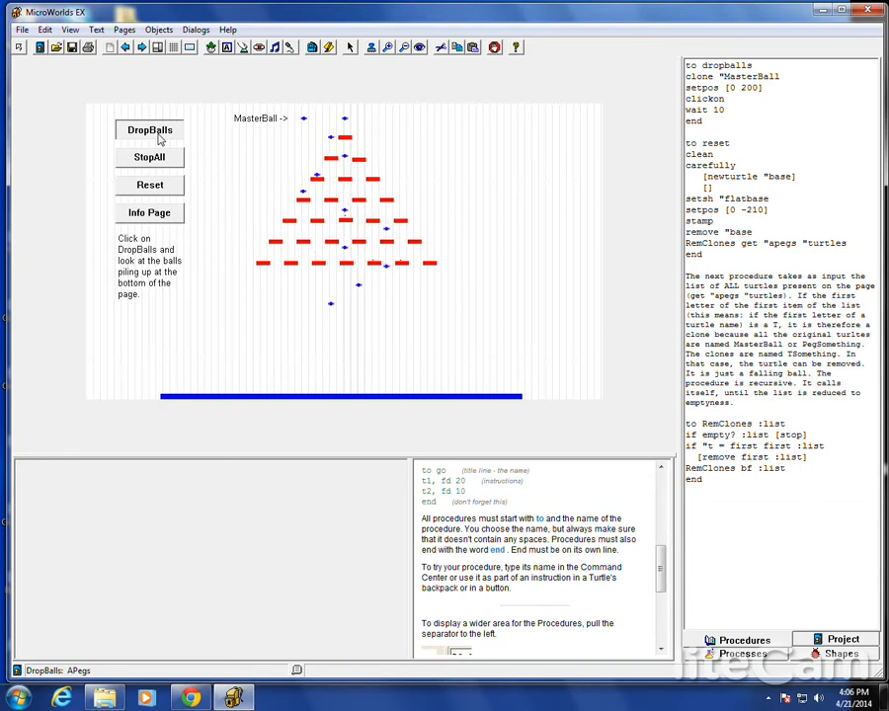
pyautogui.click(149, 130)
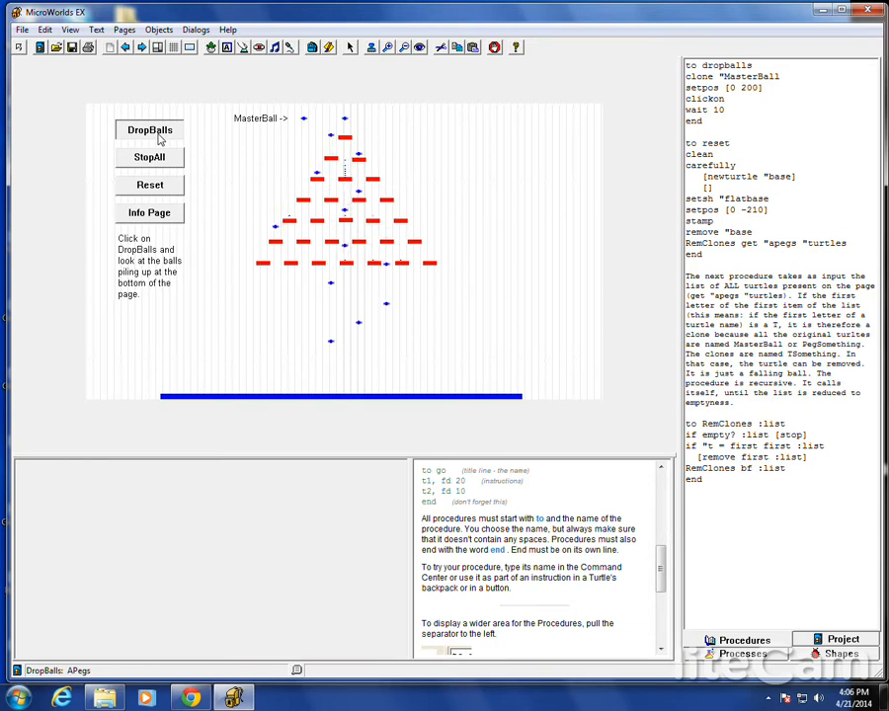
pyautogui.click(149, 129)
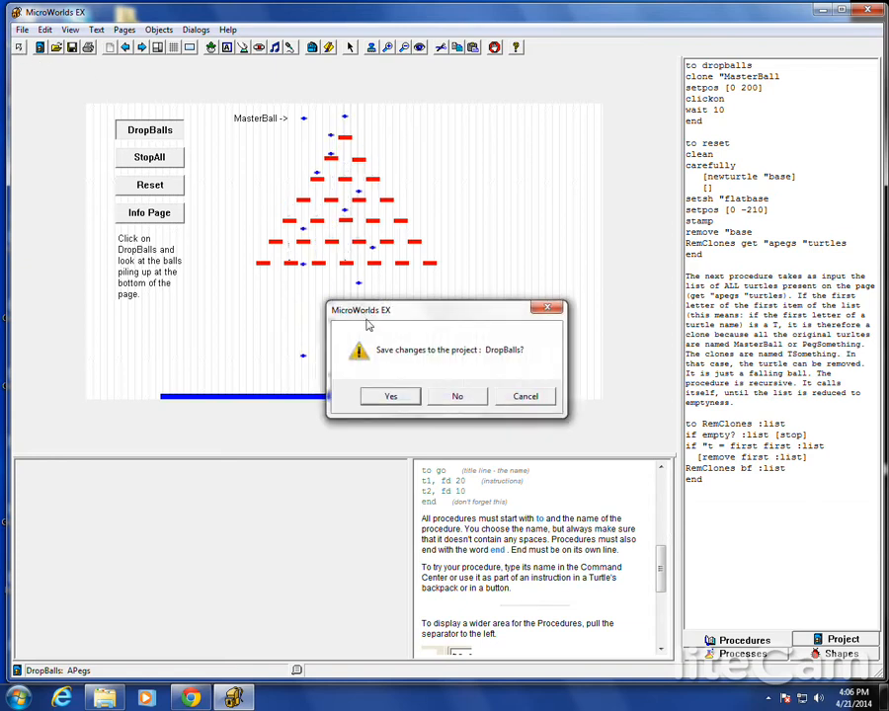
pyautogui.click(457, 396)
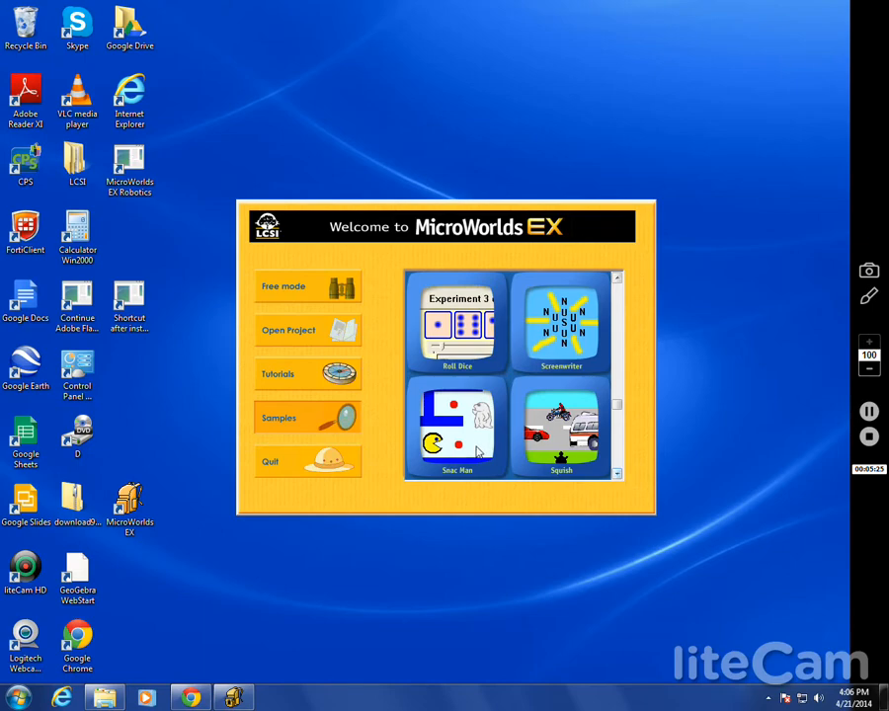
# Step: Open Snac Man, play until Game Over, then close it without saving
pyautogui.doubleClick(458, 426)
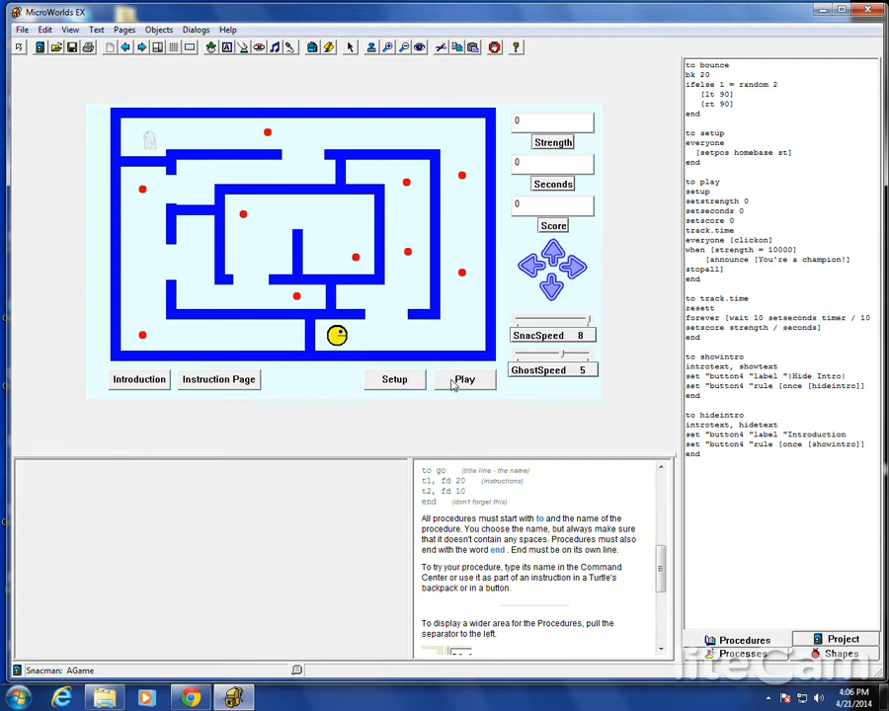
pyautogui.click(464, 379)
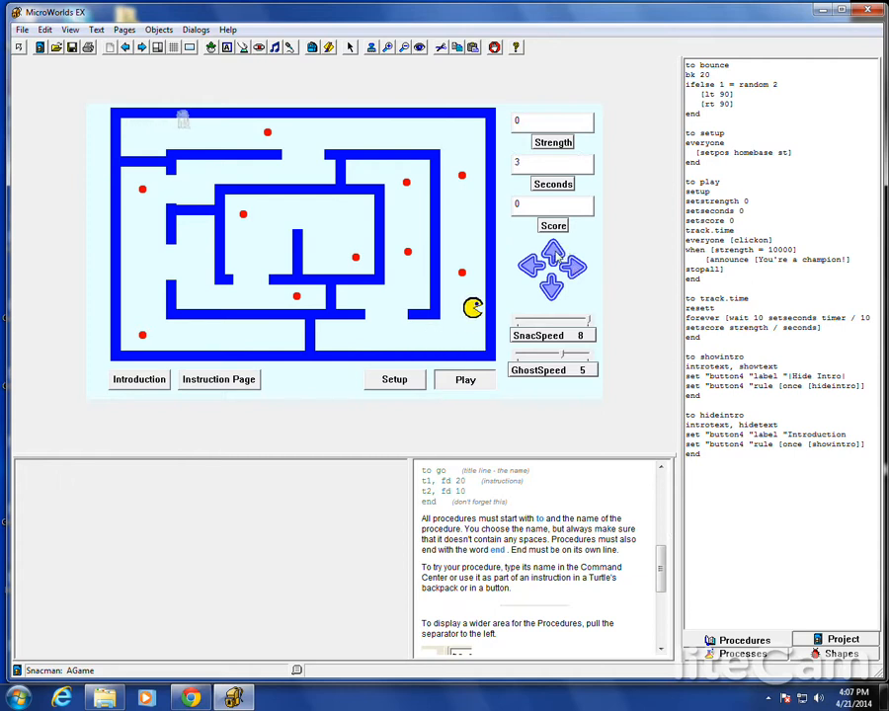
pyautogui.click(464, 380)
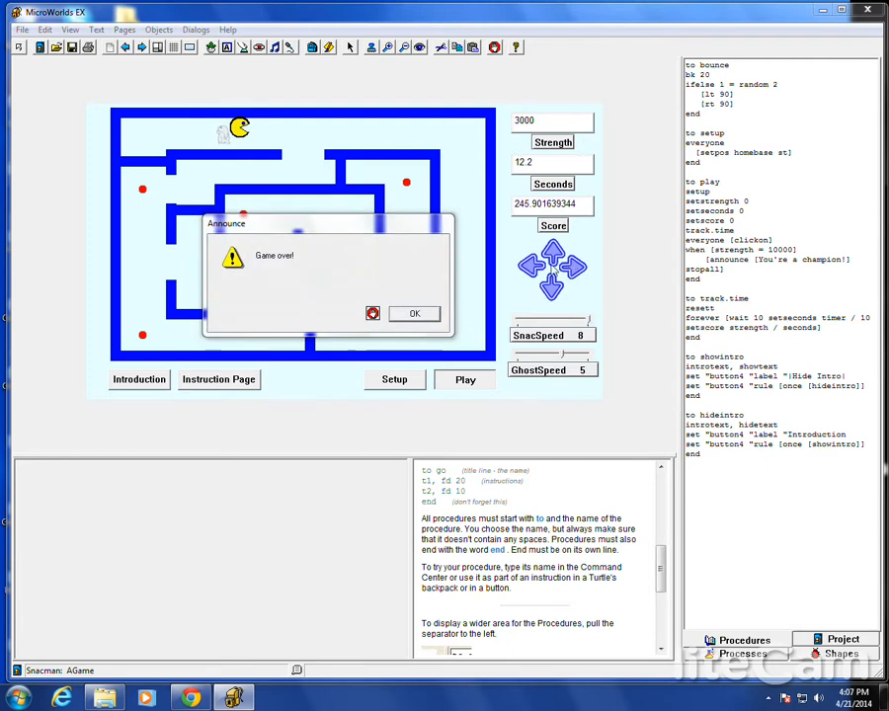
pyautogui.click(414, 313)
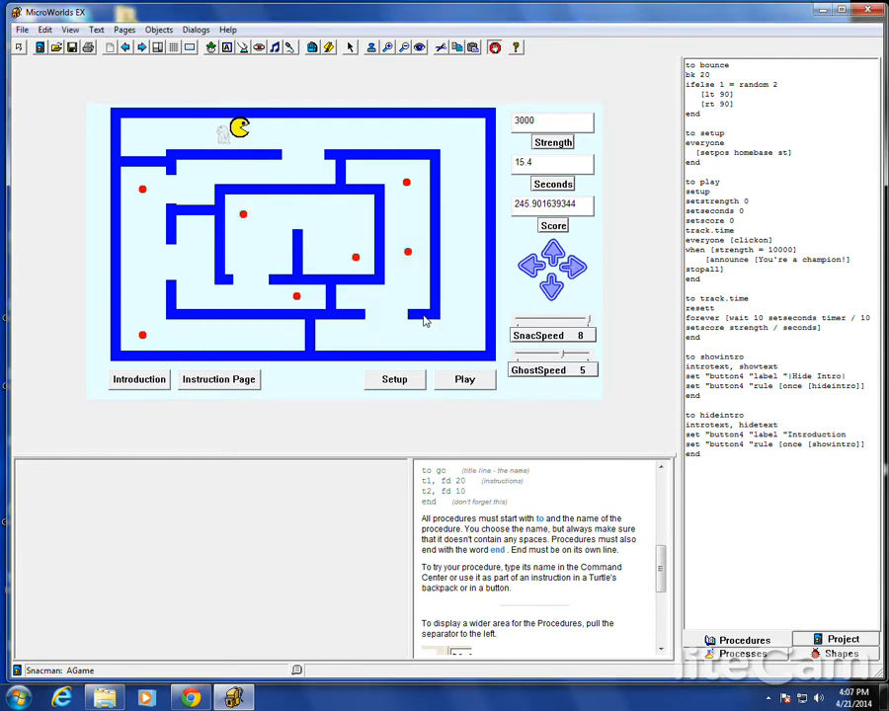
pyautogui.moveTo(497, 352)
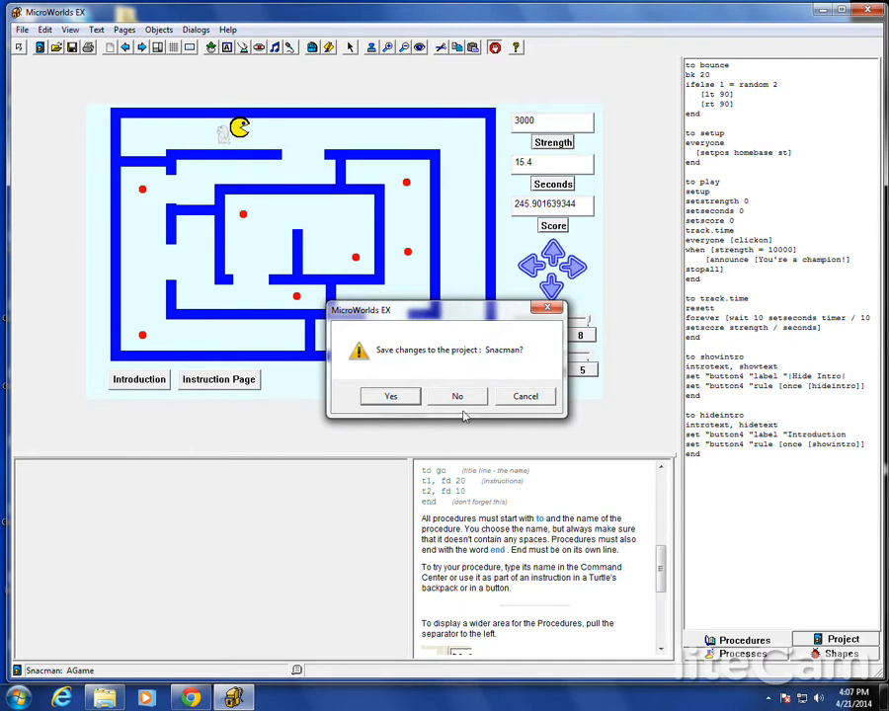
pyautogui.click(458, 396)
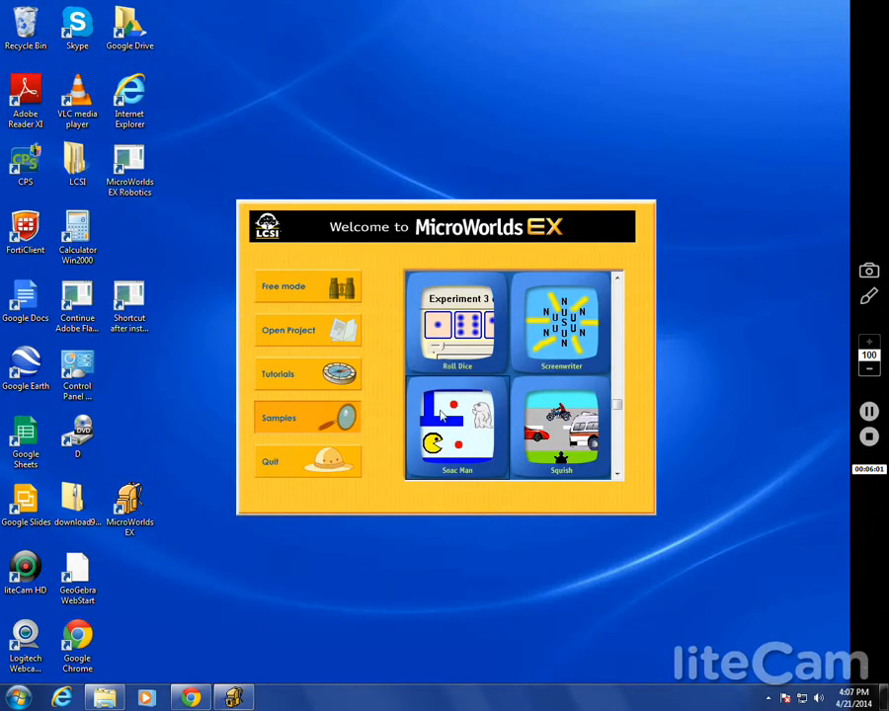
# Step: Open Squish, lower the speed to 1, move the turtle east, and dismiss the squished message
pyautogui.doubleClick(561, 426)
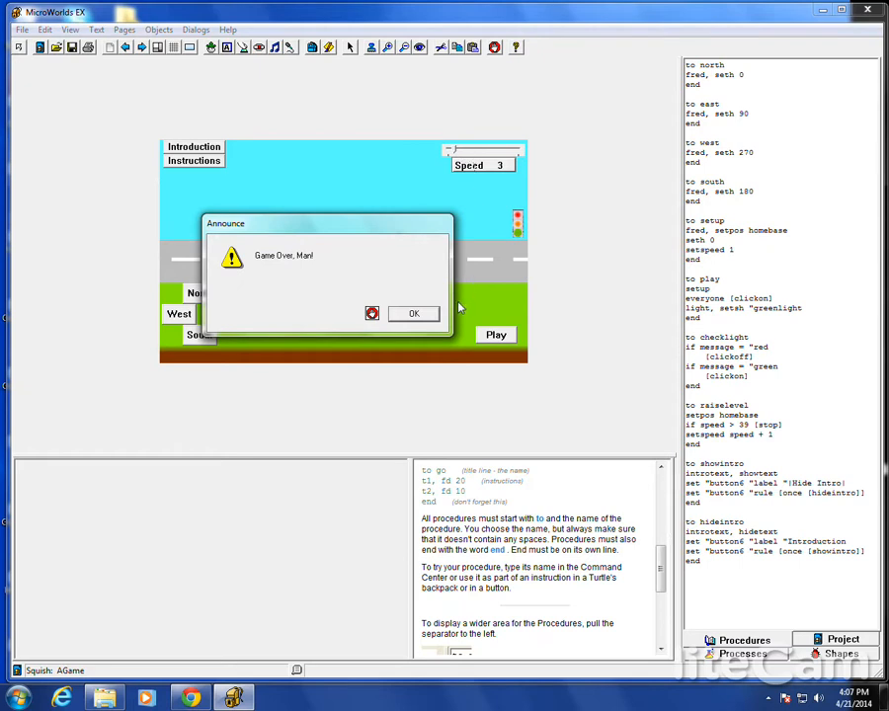
pyautogui.click(414, 313)
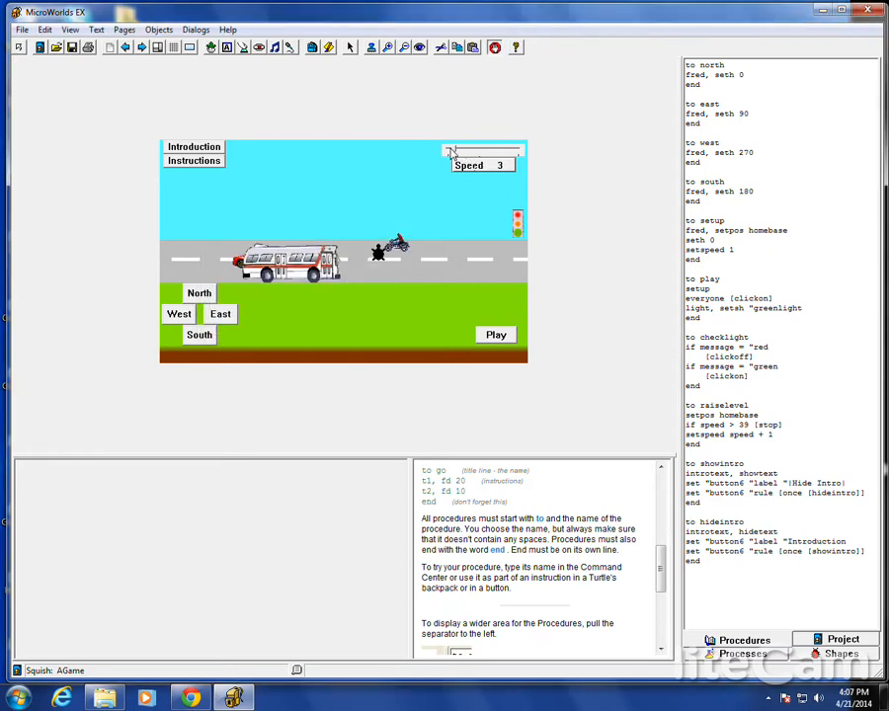
pyautogui.moveTo(453, 151); pyautogui.dragTo(519, 151)
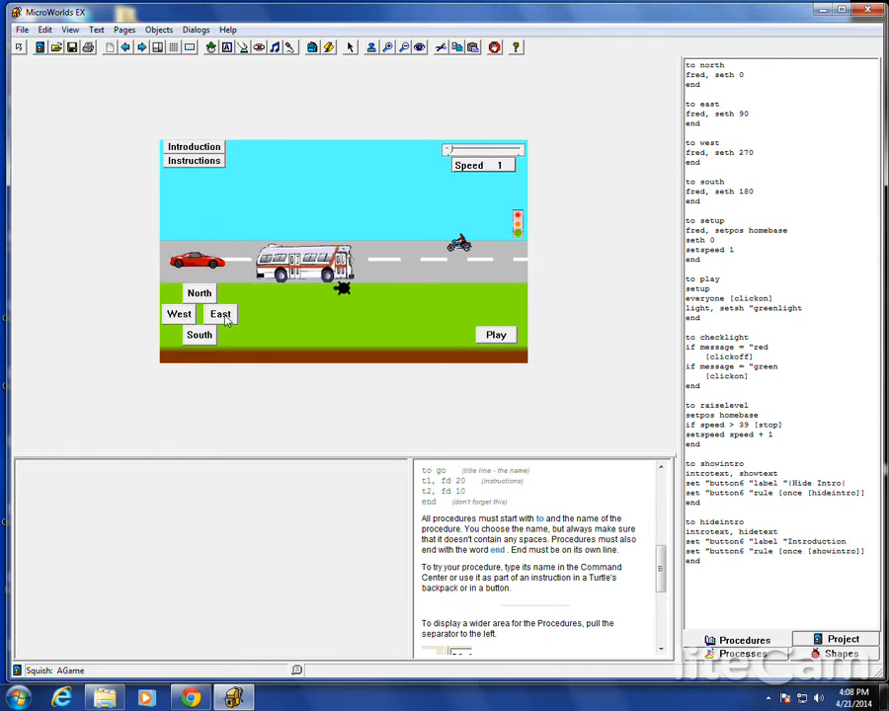
pyautogui.click(496, 335)
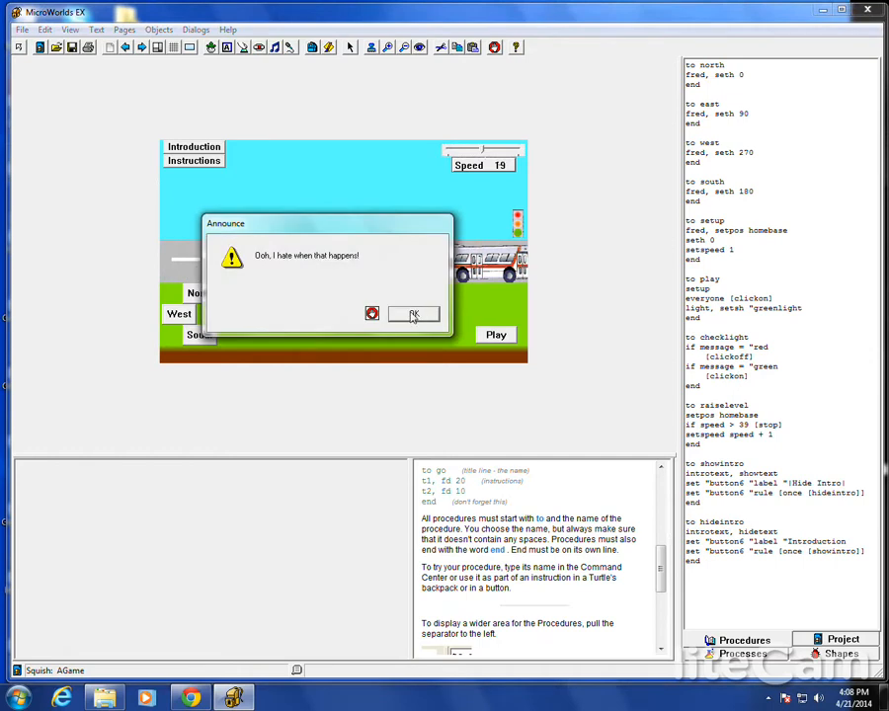
pyautogui.click(413, 314)
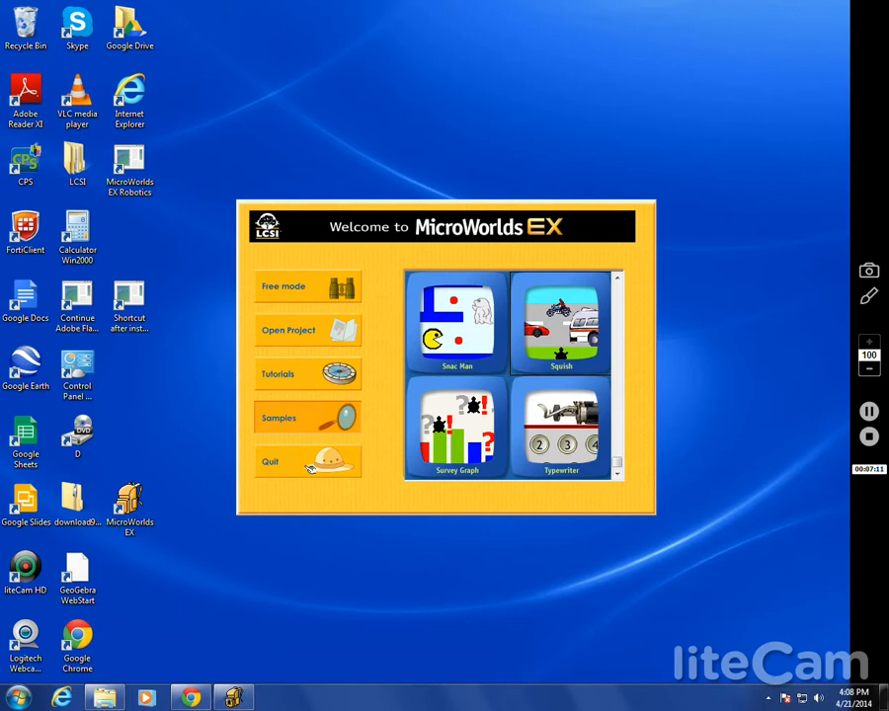
# Step: Quit MicroWorlds EX from the Welcome screen, leaving the Windows desktop showing
pyautogui.click(308, 461)
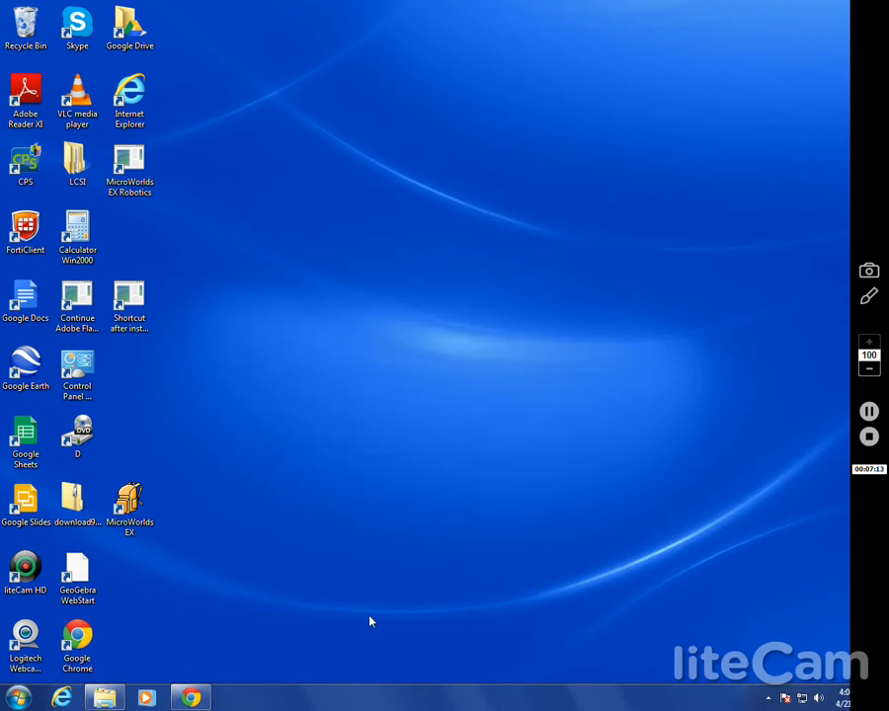